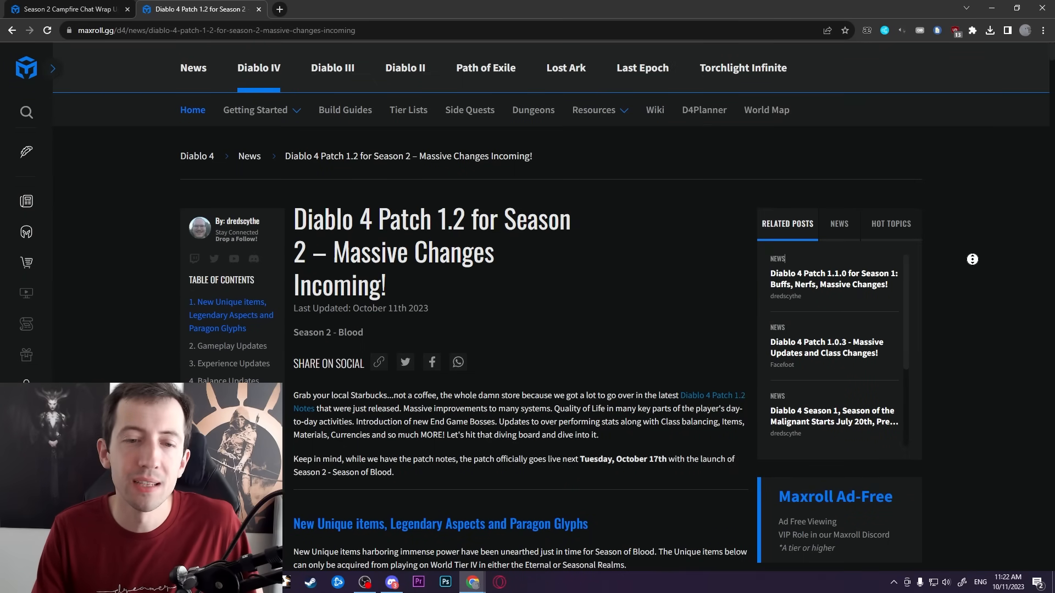
- Scroll the Patch 1.2 article past unique items, aspects, glyphs and gameplay updates to the Bug Fixes dungeon fixes
{"action": "scroll", "scroll_direction": "down", "scroll_amount": 3}
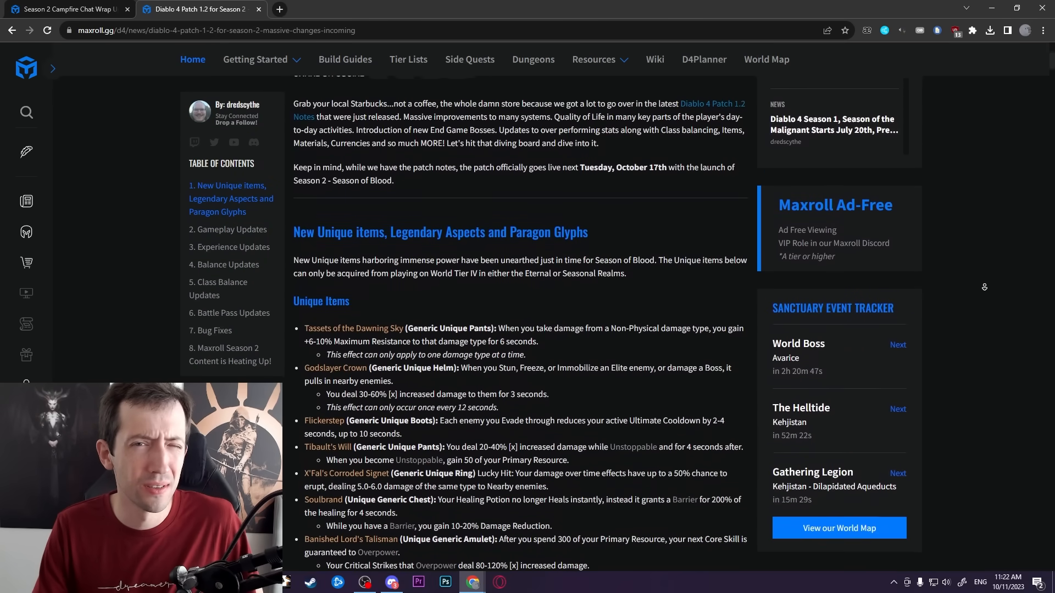
{"action": "scroll", "scroll_direction": "down", "scroll_amount": 3}
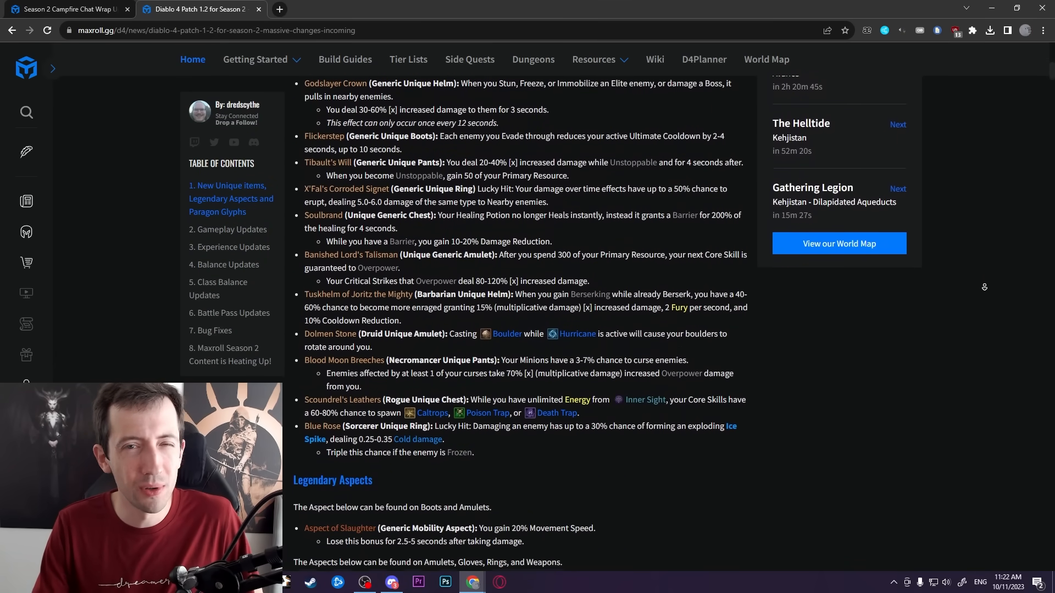
{"action": "scroll", "scroll_direction": "down", "scroll_amount": 3}
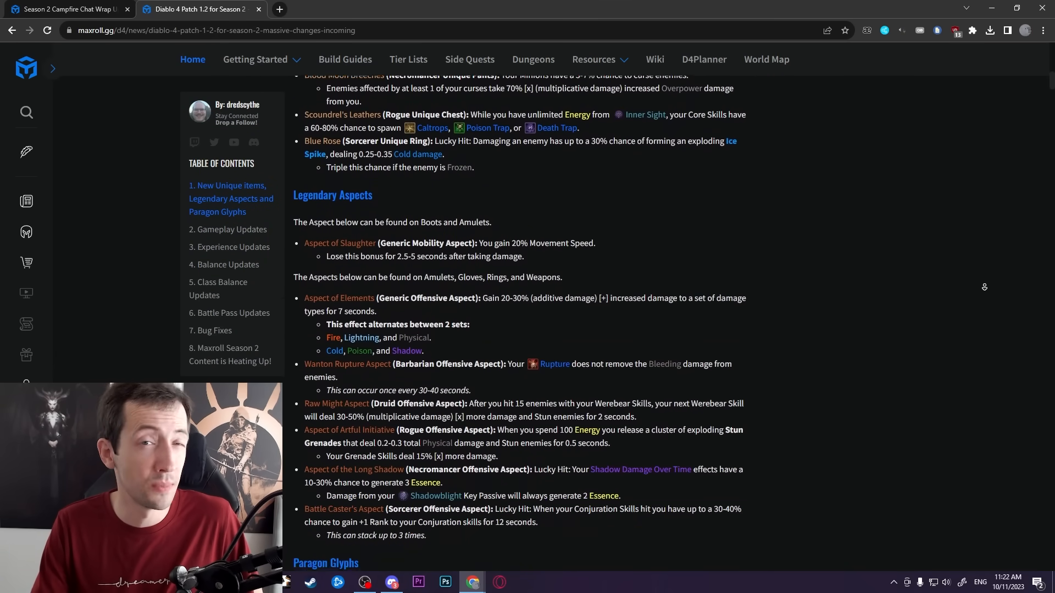
{"action": "scroll", "scroll_direction": "down", "scroll_amount": 3}
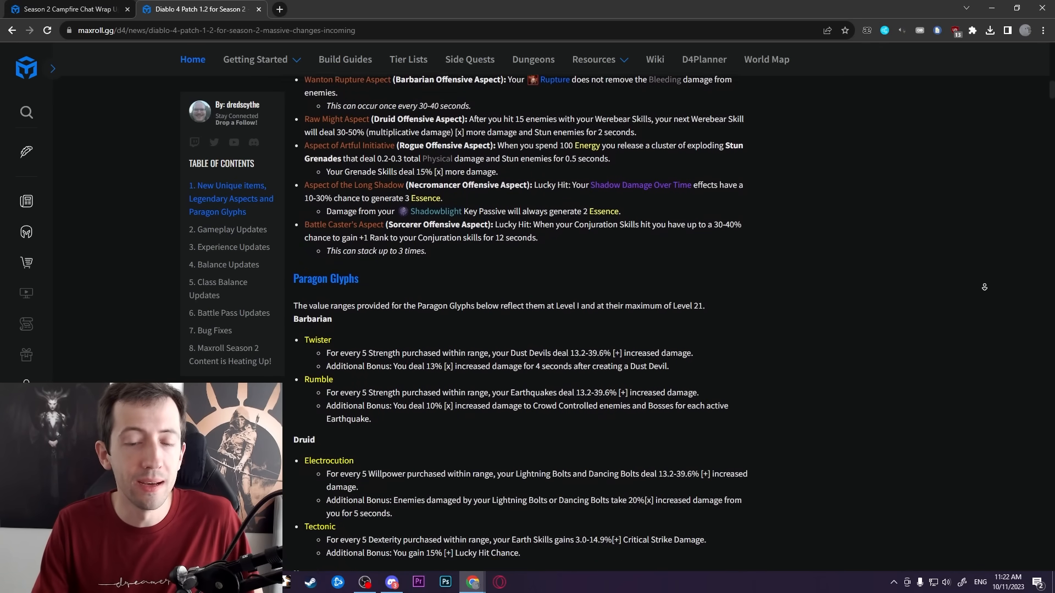
{"action": "scroll", "scroll_direction": "down", "scroll_amount": 3}
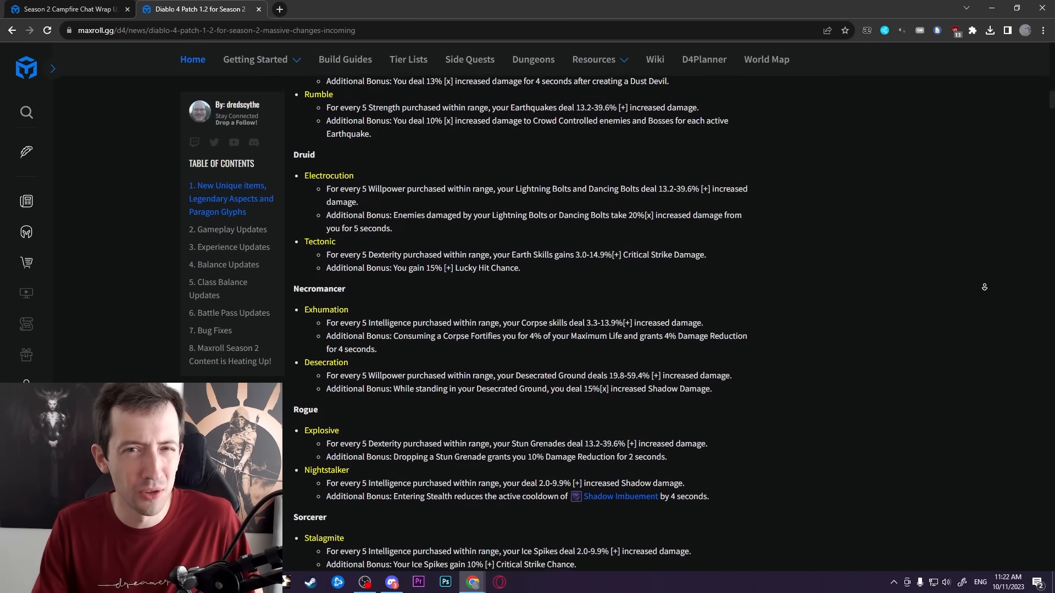
{"action": "scroll", "scroll_direction": "down", "scroll_amount": 3}
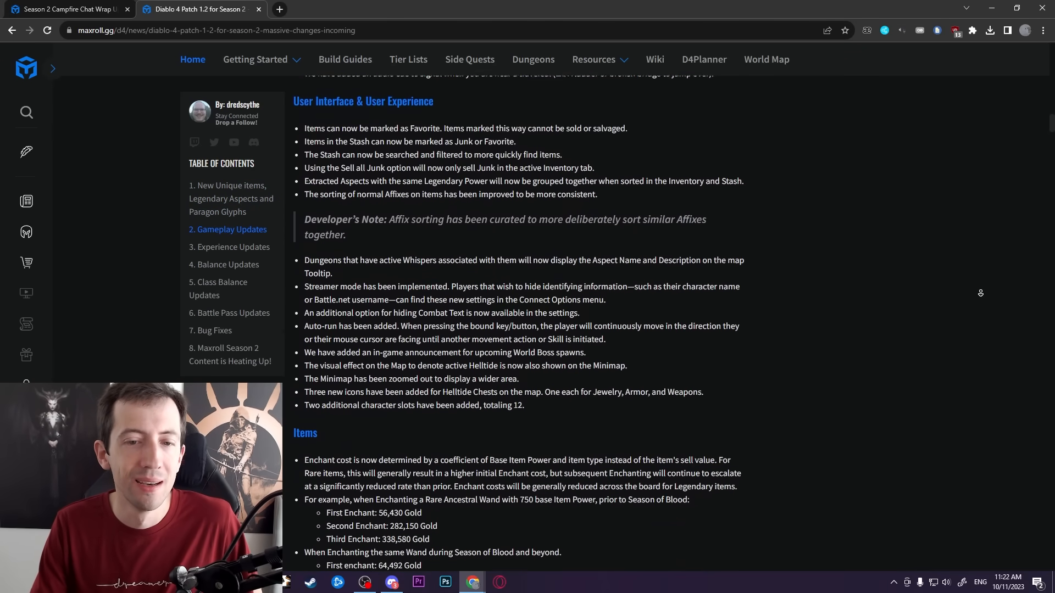
{"action": "scroll", "scroll_direction": "down", "scroll_amount": 3}
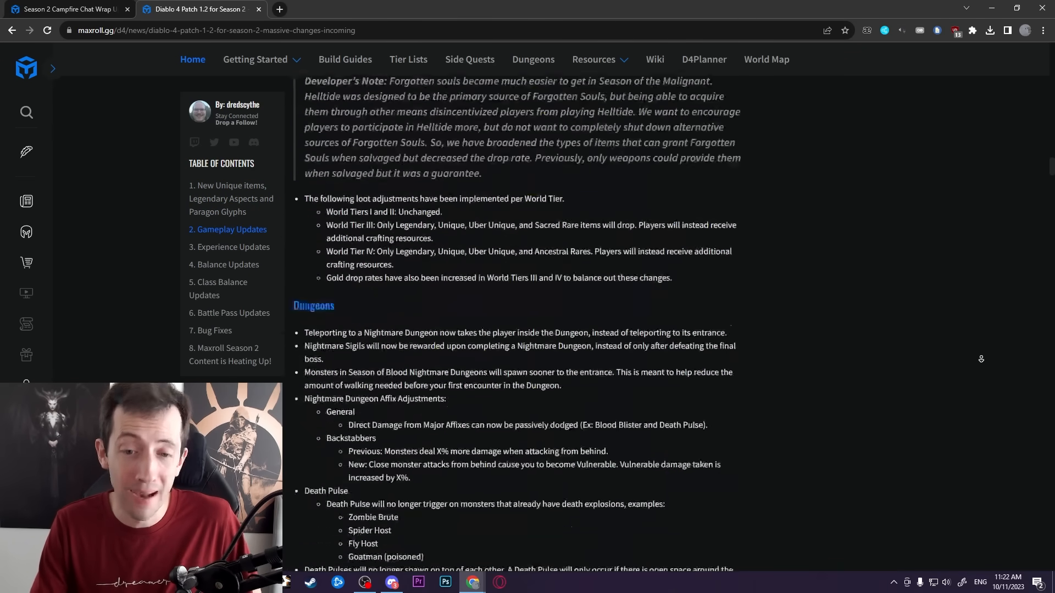
{"action": "scroll", "scroll_direction": "down", "scroll_amount": 3}
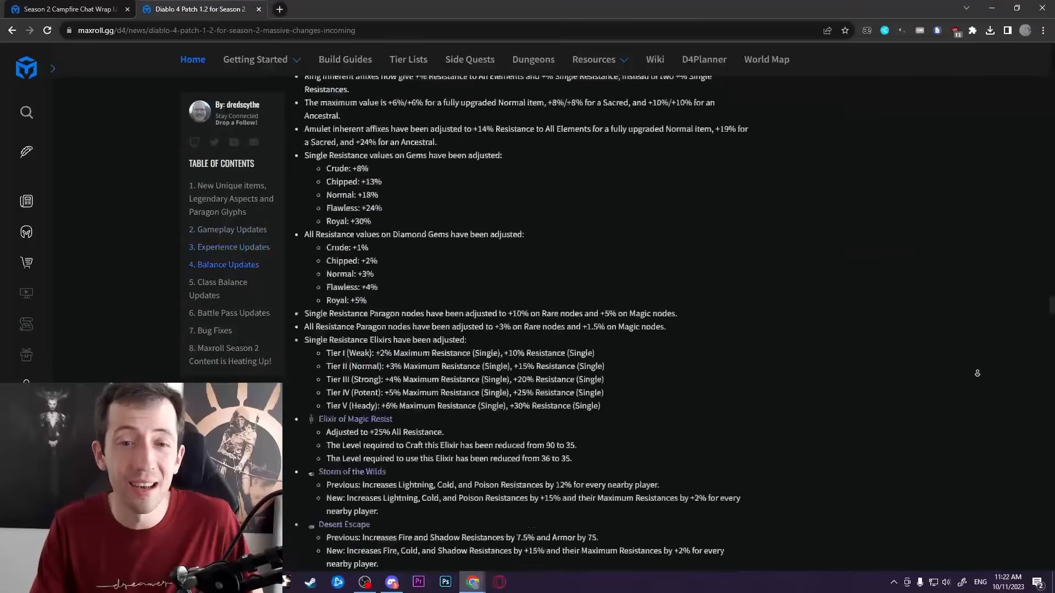
{"action": "scroll", "scroll_direction": "down", "scroll_amount": 3}
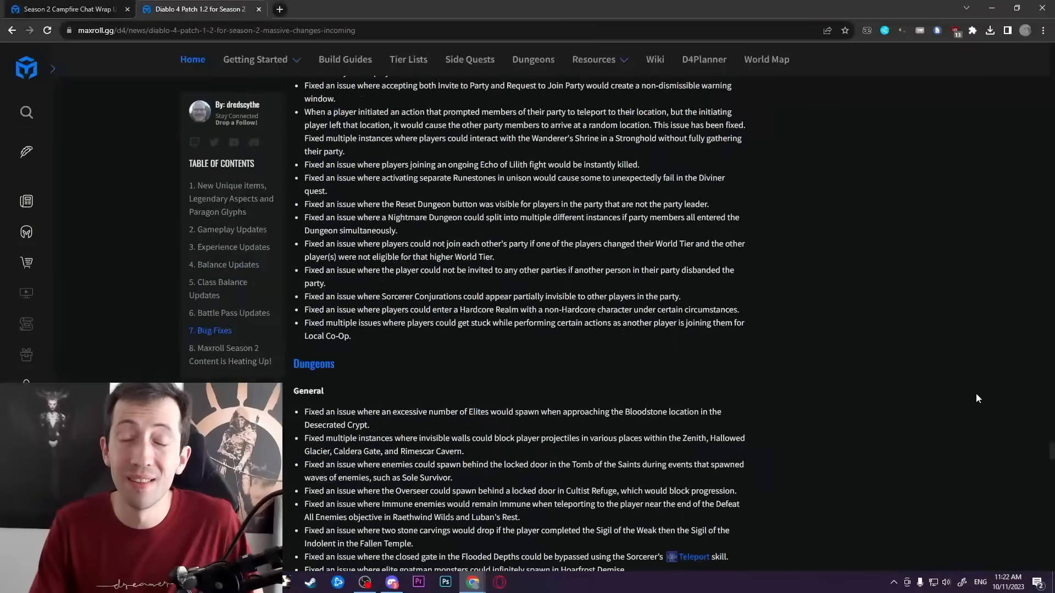
{"action": "scroll", "scroll_direction": "up", "scroll_amount": 3}
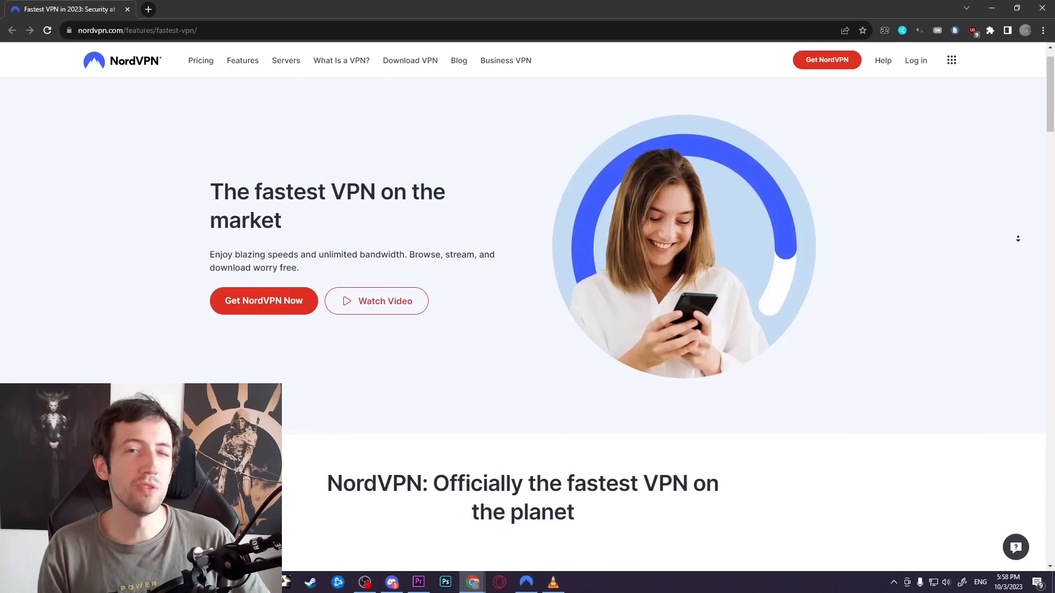
- Scroll the fastest-VPN page down to the AV-TEST download speed results table
{"action": "scroll", "scroll_direction": "down", "scroll_amount": 3}
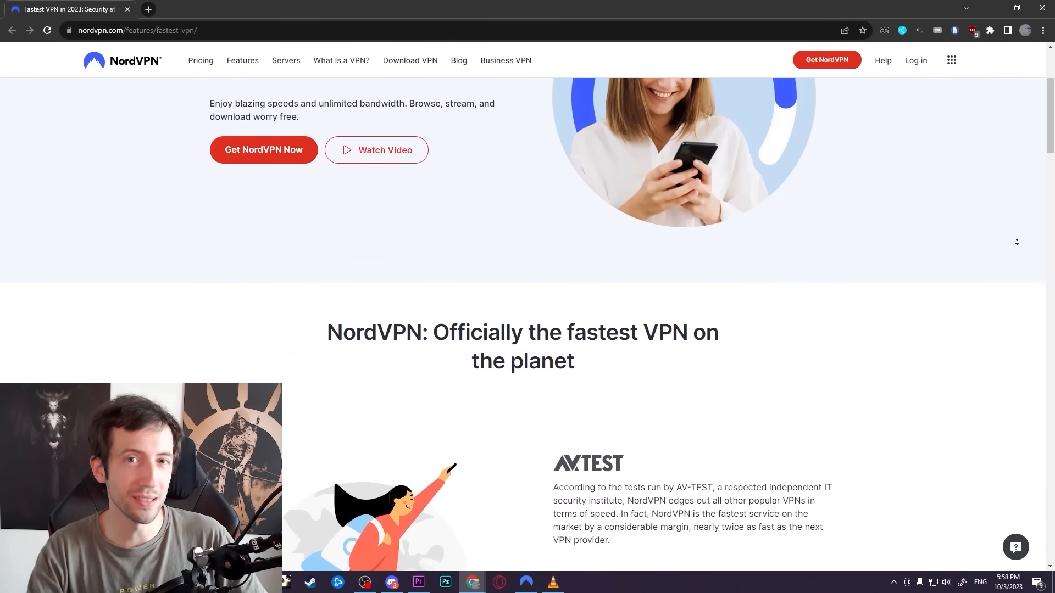
{"action": "scroll", "scroll_direction": "down", "scroll_amount": 3}
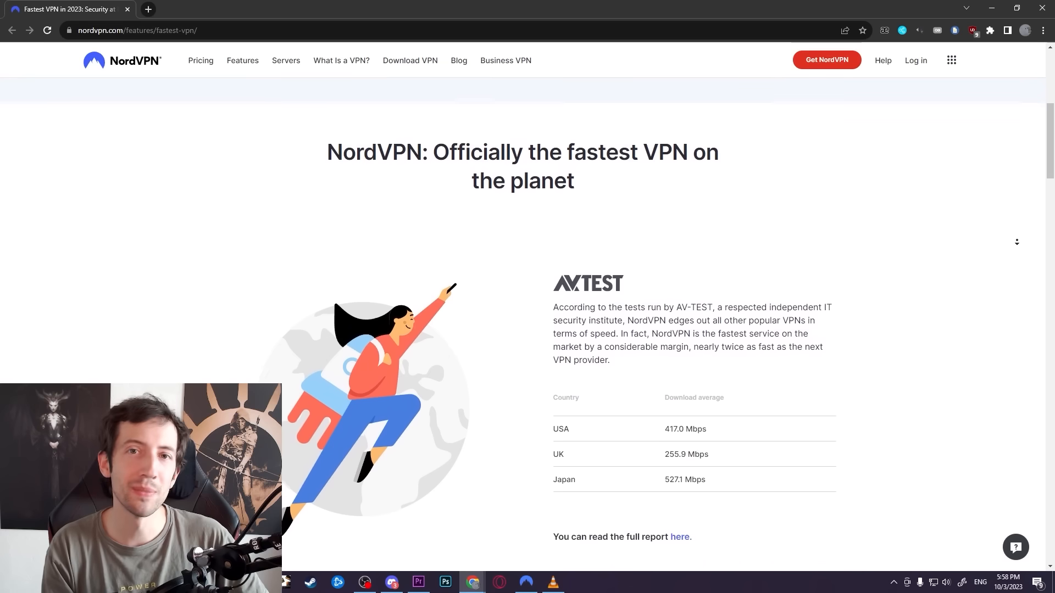
{"action": "scroll", "scroll_direction": "down", "scroll_amount": 3}
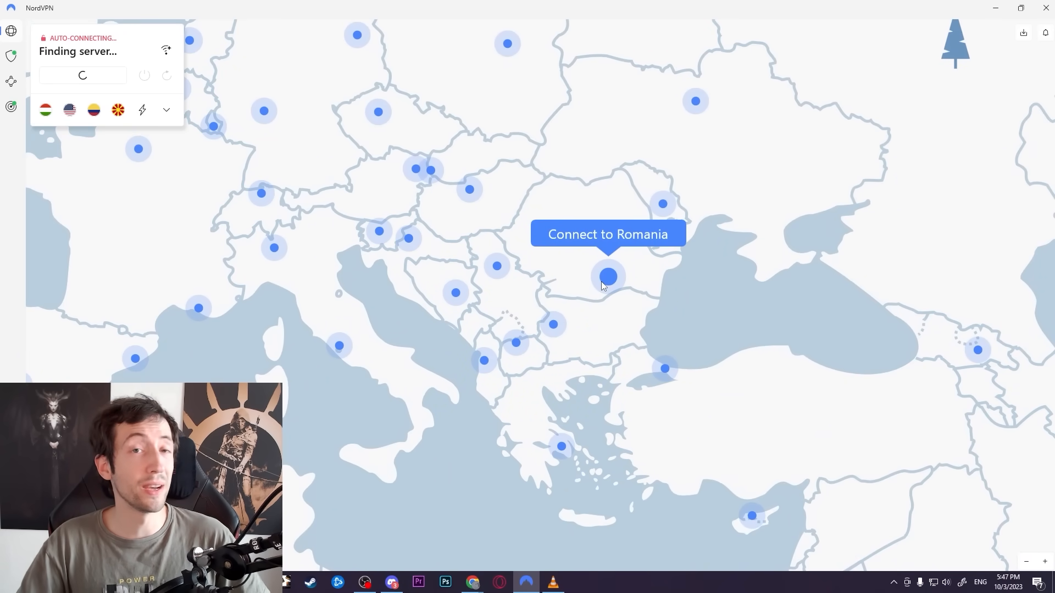
- Connect to a VPN server in Romania from the app's server map
{"action": "left_click", "coordinate": [608, 276]}
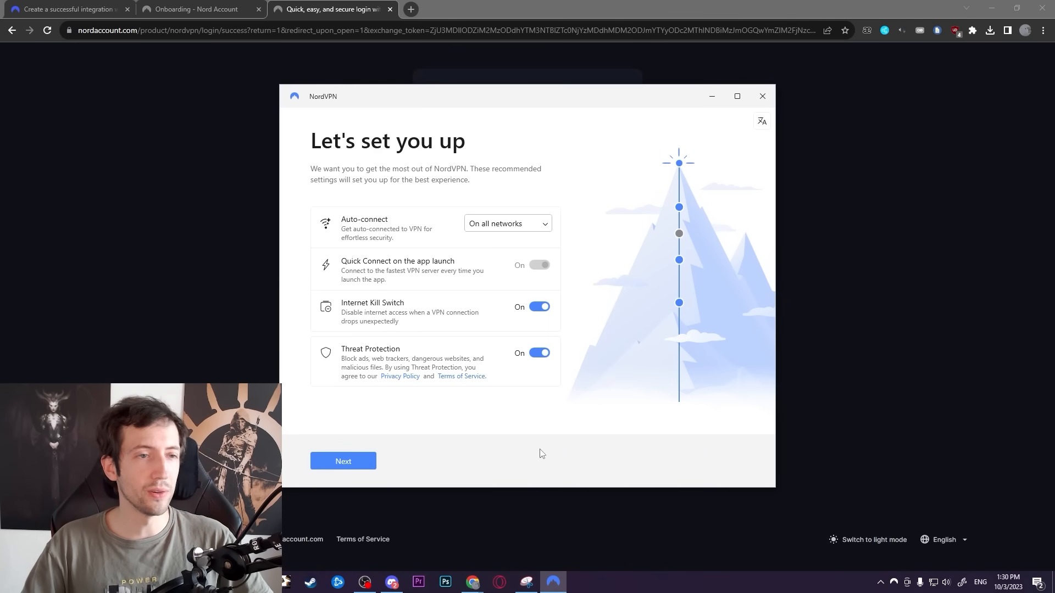
{"action": "mouse_move", "coordinate": [495, 383]}
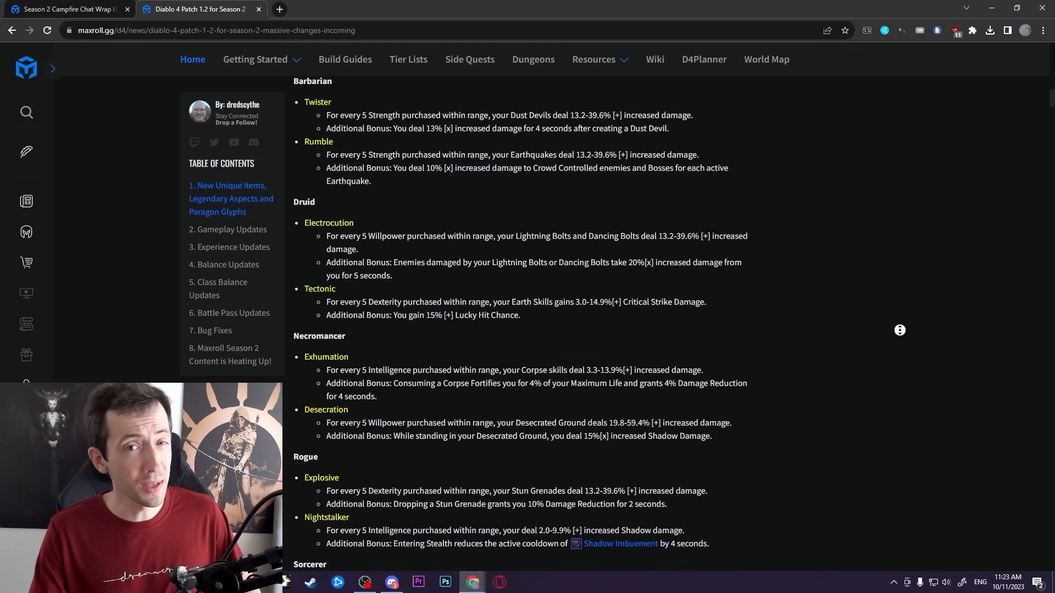
- Scroll to the Barbarian and Druid Paragon Glyphs with the Electrocution and Tectonic effects
{"action": "scroll", "scroll_direction": "down", "scroll_amount": 3}
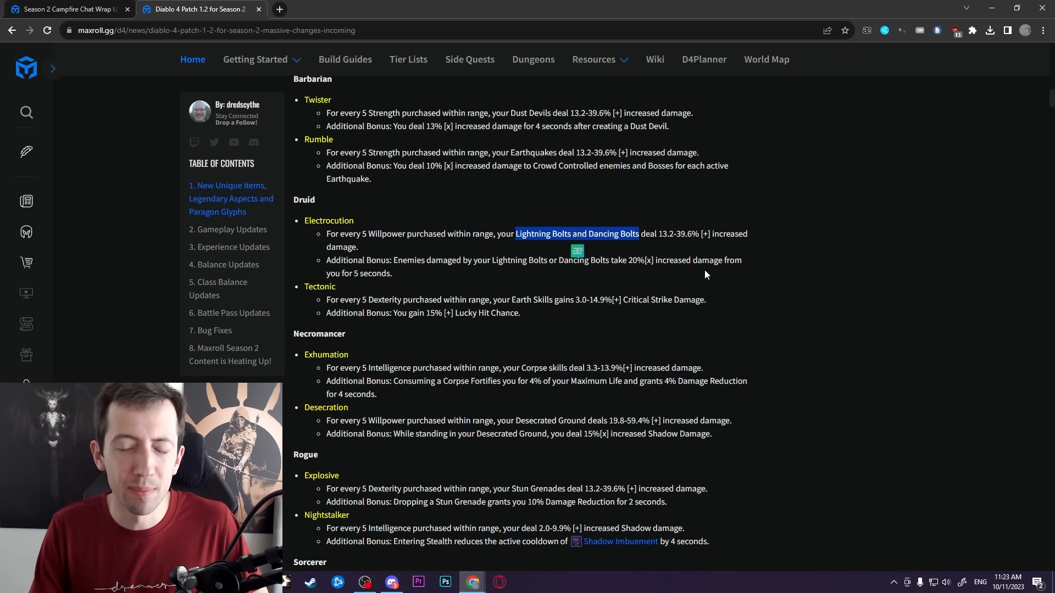
{"action": "mouse_move", "coordinate": [541, 294]}
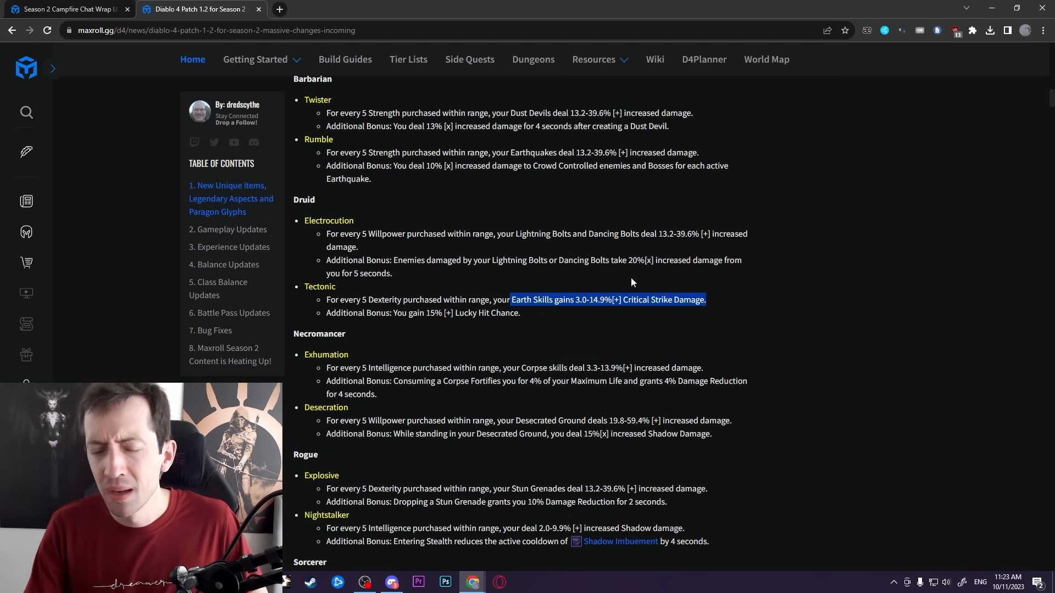
- Scroll to the Necromancer and Rogue glyphs and highlight the Desecrated Ground wording under Desecration
{"action": "scroll", "scroll_direction": "down", "scroll_amount": 3}
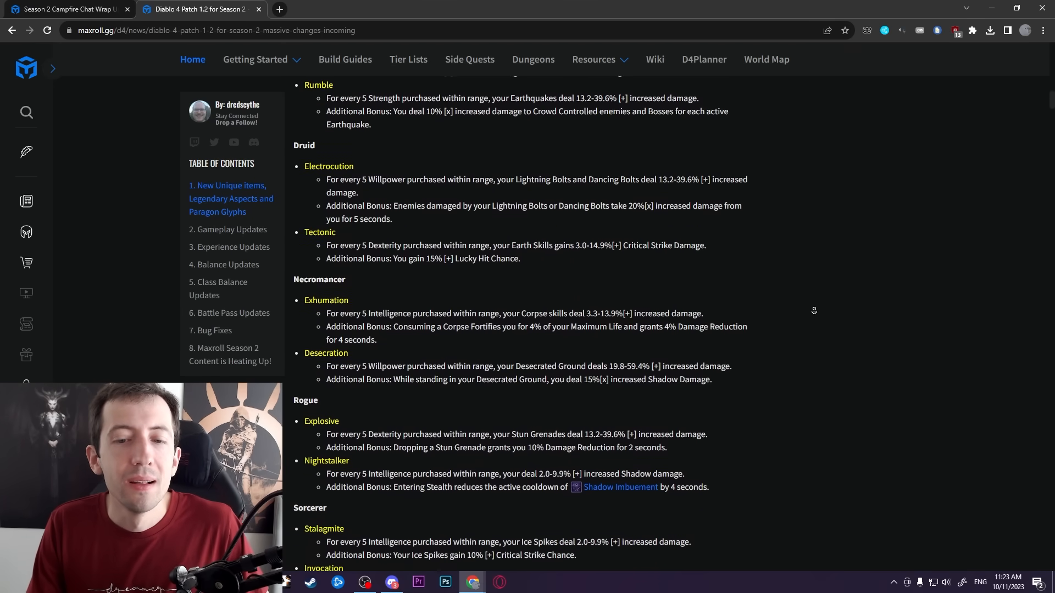
{"action": "scroll", "scroll_direction": "down", "scroll_amount": 3}
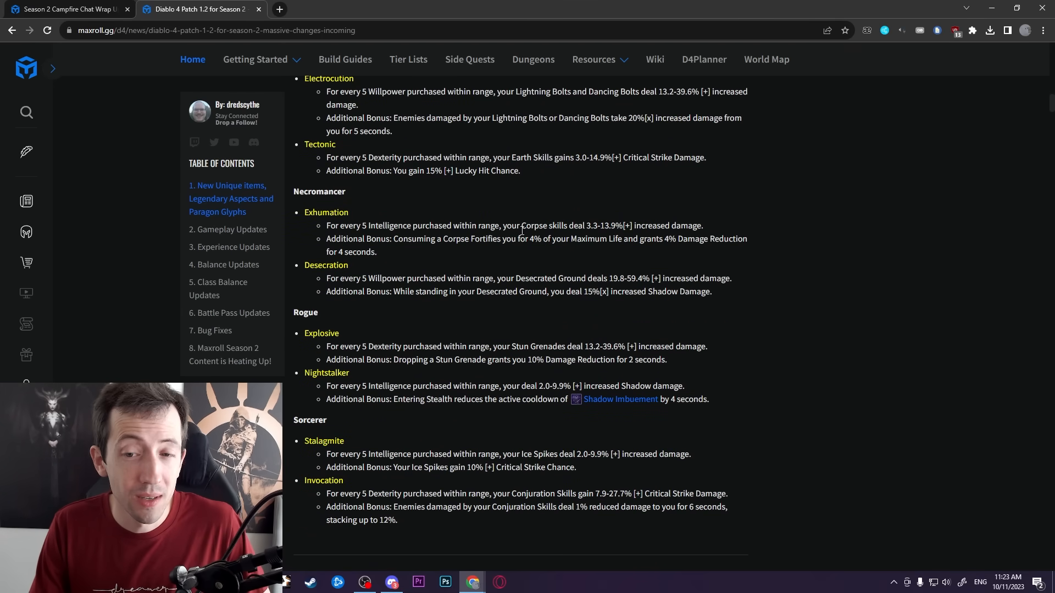
{"action": "mouse_move", "coordinate": [388, 217]}
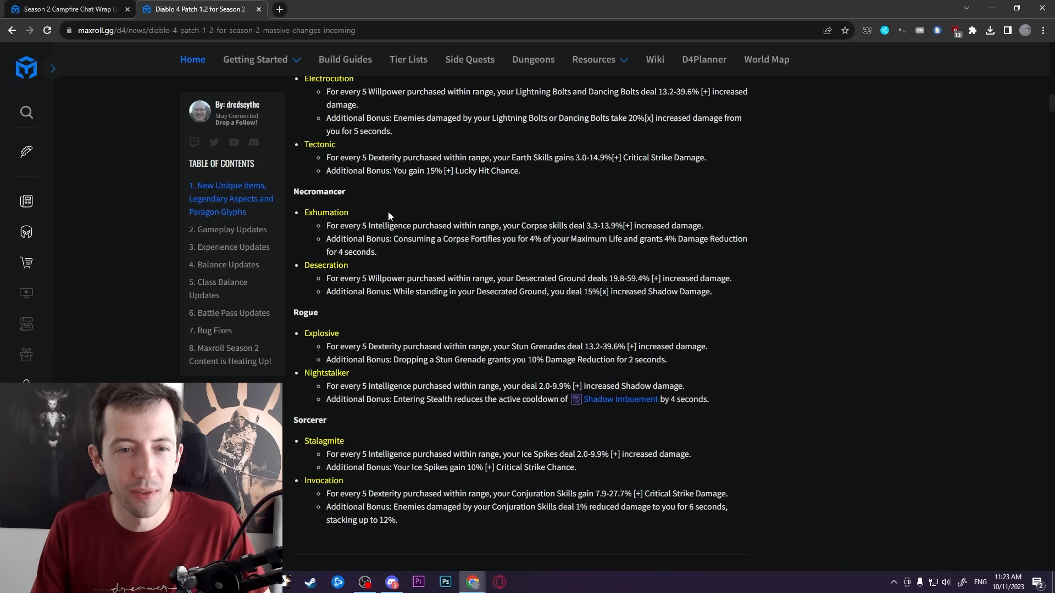
{"action": "mouse_move", "coordinate": [518, 279]}
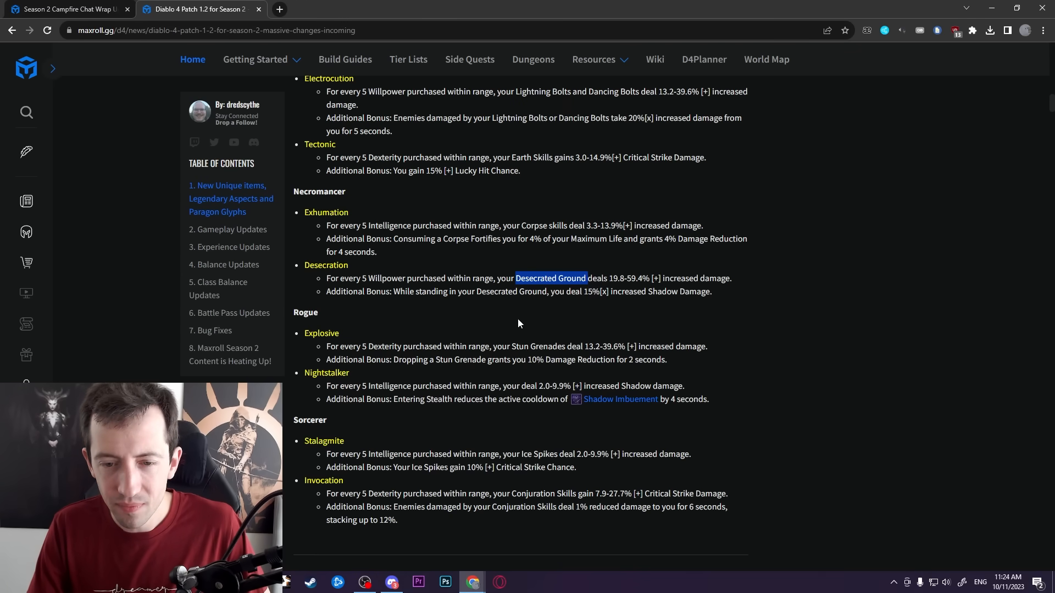
{"action": "double_click", "coordinate": [539, 346]}
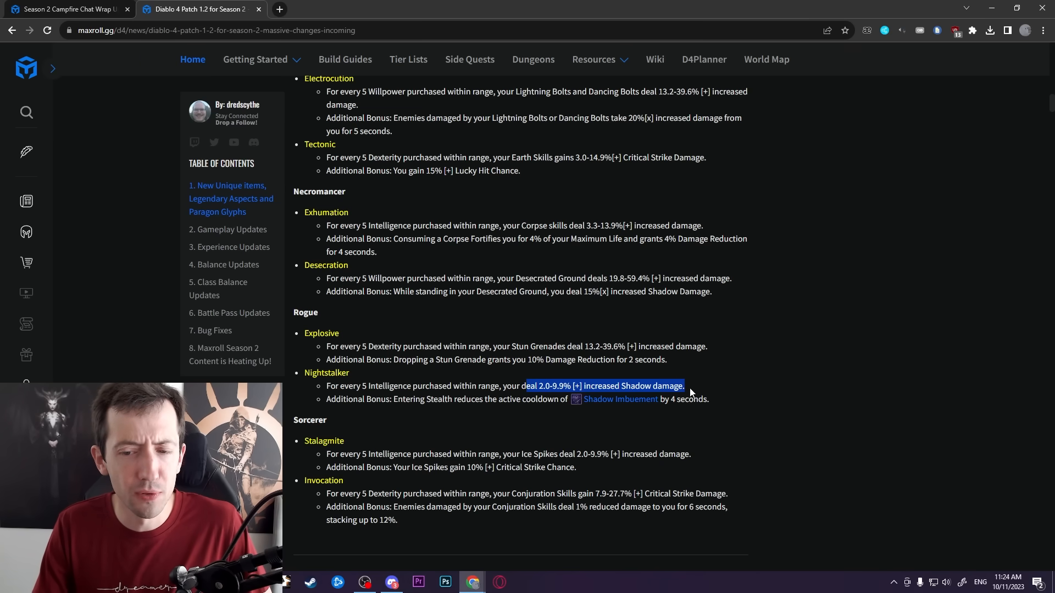
- Highlight the Barbarian Twister and Rumble glyph entries, then clear the selection
{"action": "scroll", "scroll_direction": "down", "scroll_amount": 3}
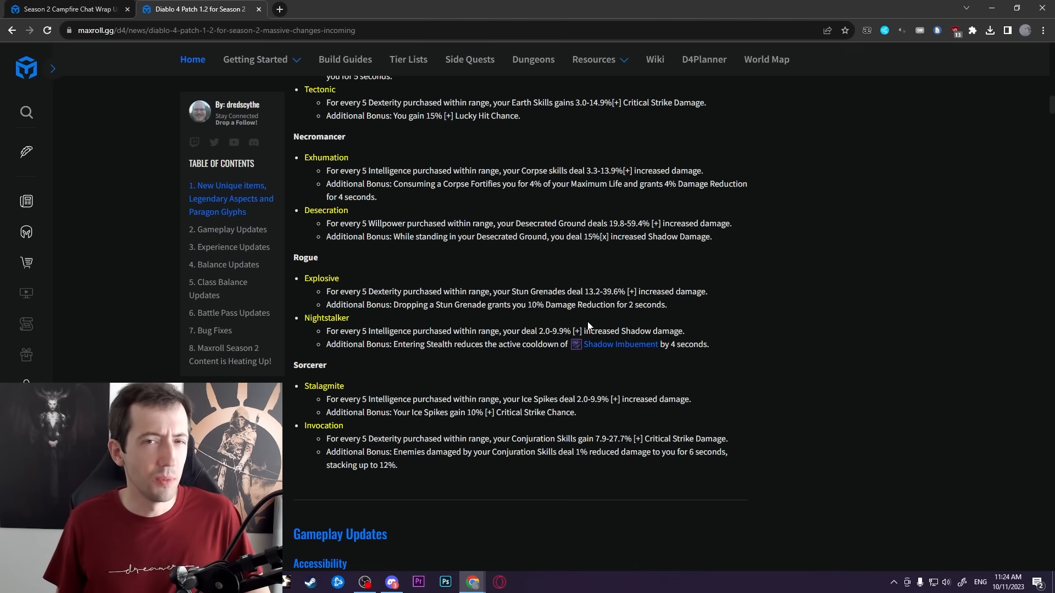
{"action": "mouse_move", "coordinate": [620, 341]}
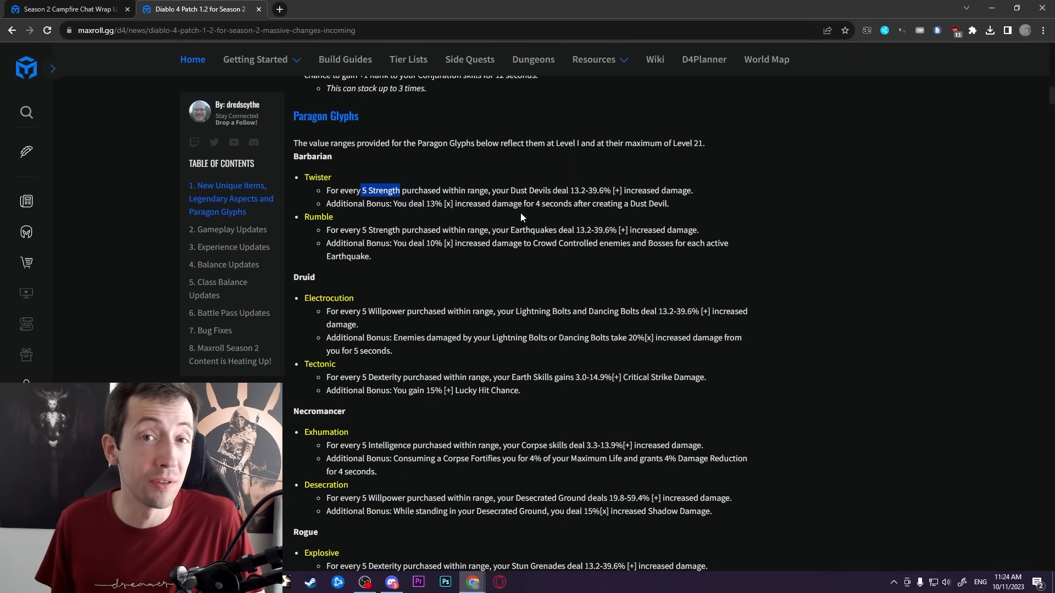
{"action": "mouse_move", "coordinate": [469, 129]}
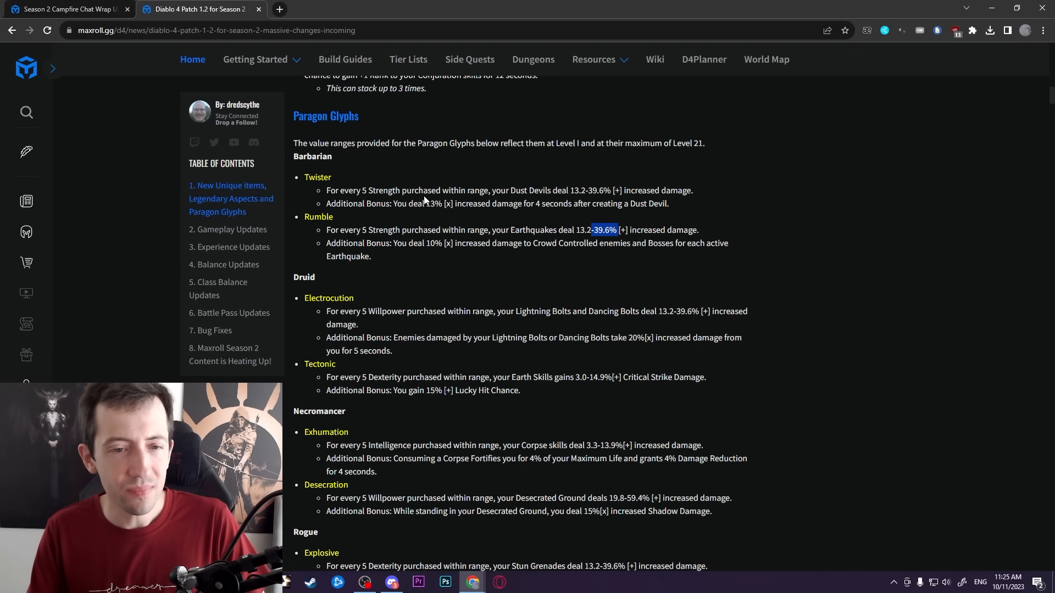
{"action": "left_click_drag", "start_coordinate": [304, 177], "coordinate": [370, 255]}
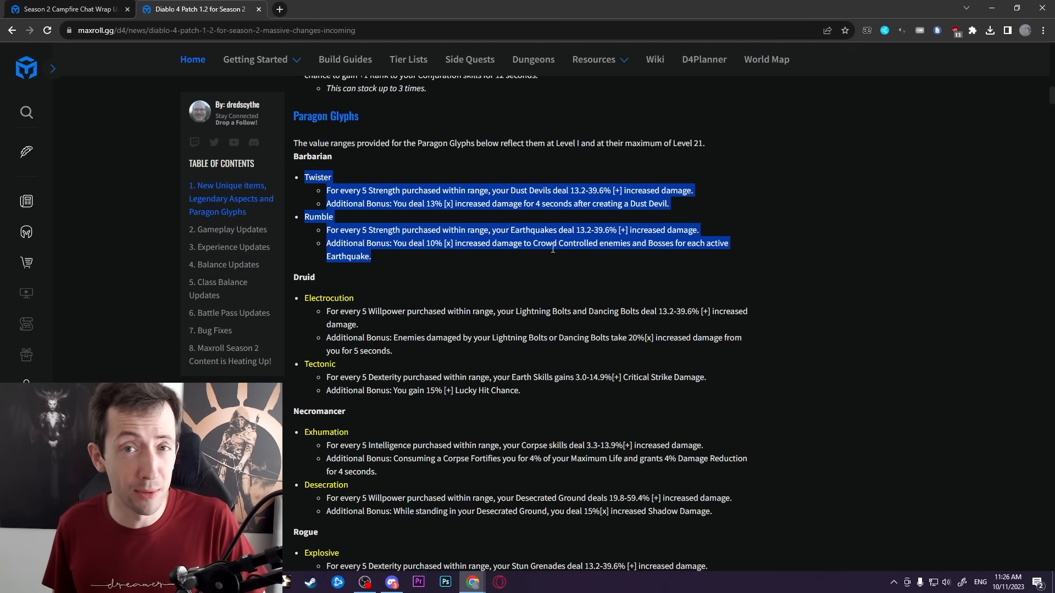
{"action": "left_click", "coordinate": [567, 323]}
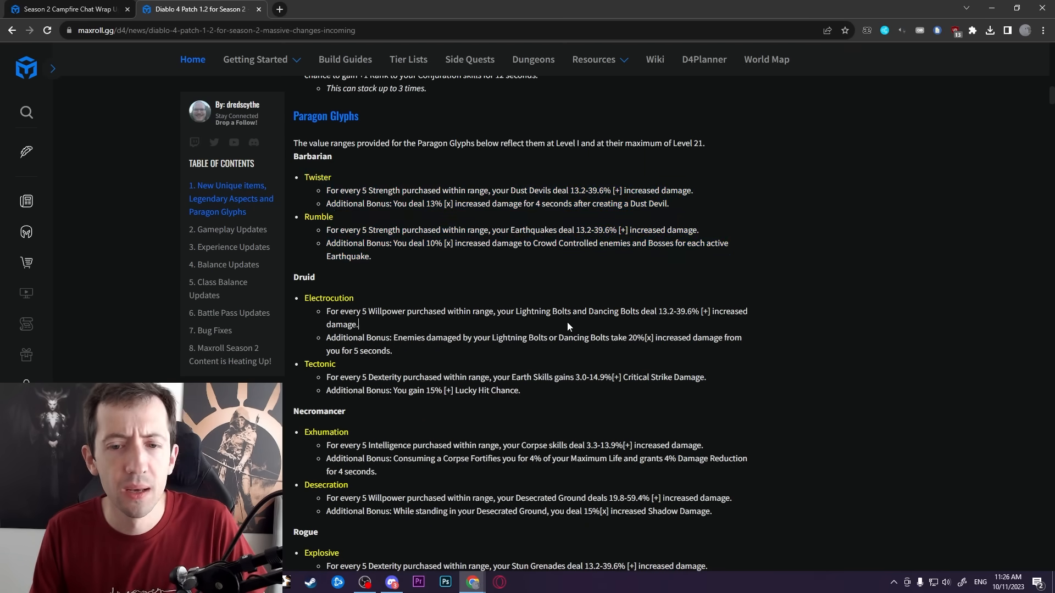
- Highlight the Electrocution Additional Bonus line and then its damage line, leaving no text selected
{"action": "scroll", "scroll_direction": "down", "scroll_amount": 3}
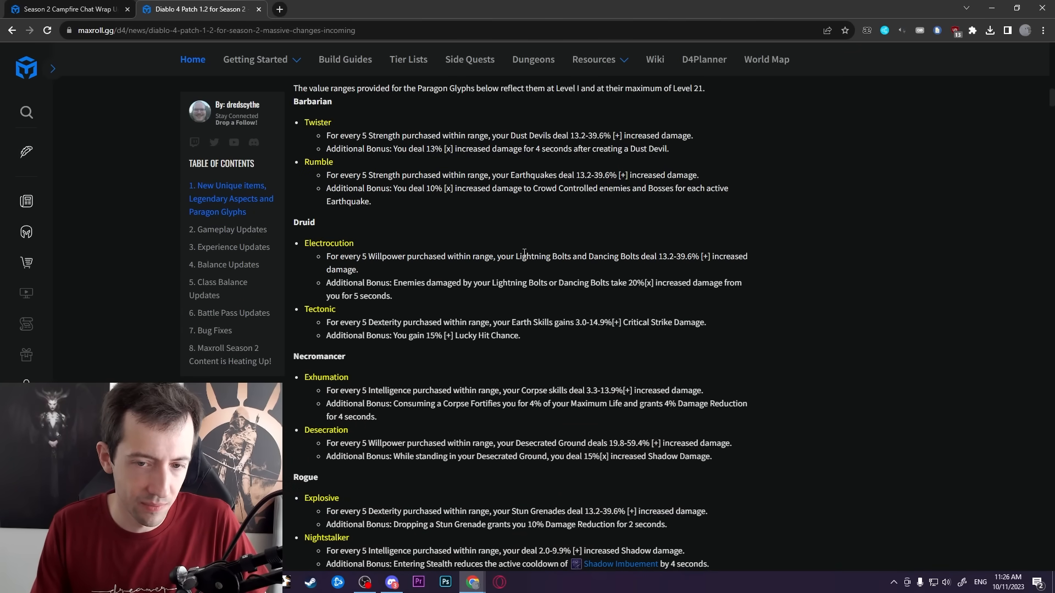
{"action": "left_click_drag", "start_coordinate": [515, 256], "coordinate": [643, 256]}
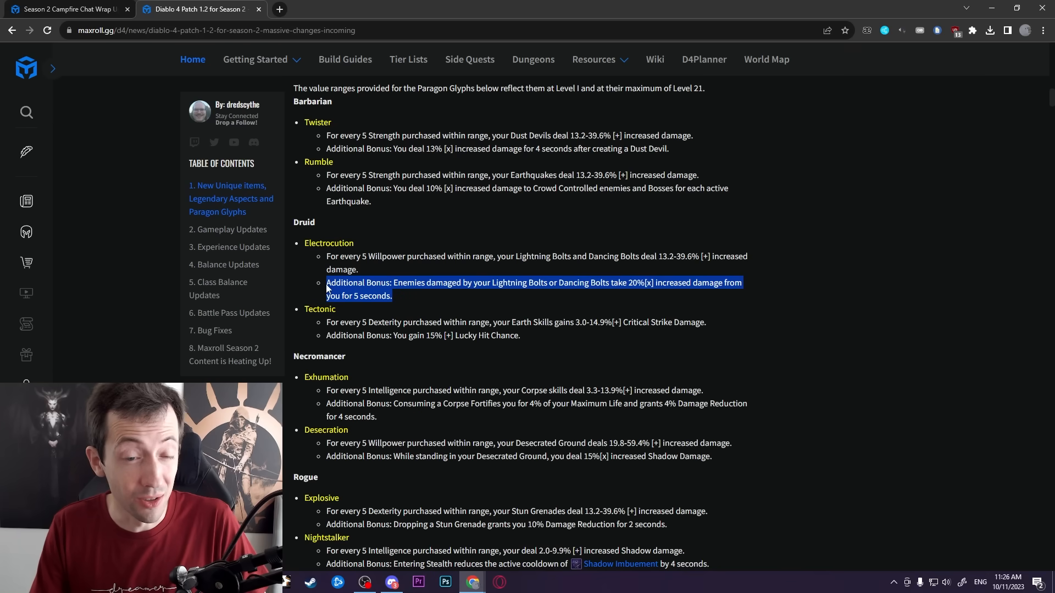
{"action": "mouse_move", "coordinate": [636, 285]}
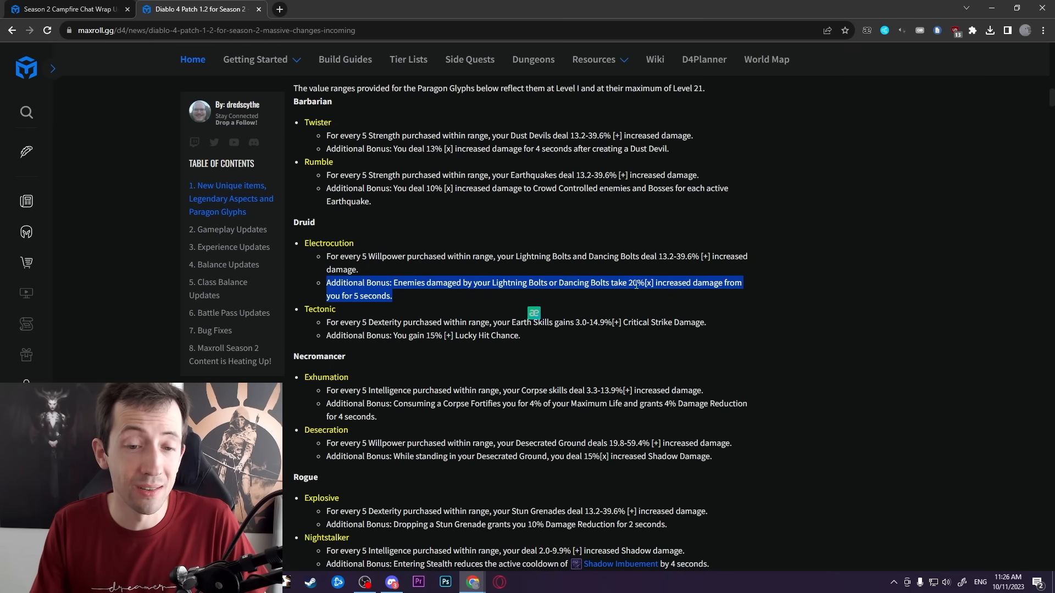
{"action": "left_click", "coordinate": [403, 296]}
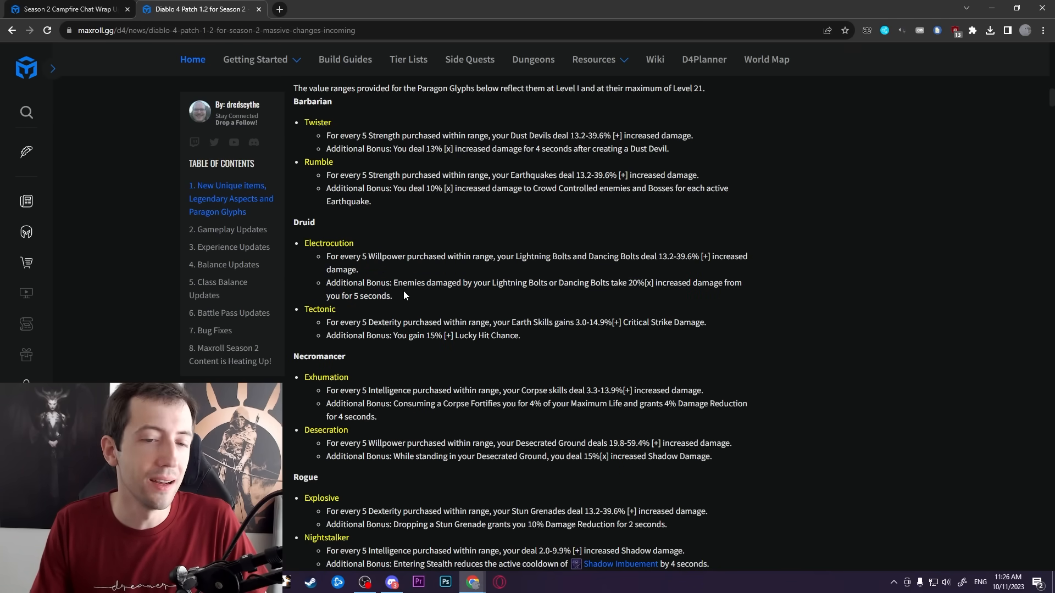
{"action": "left_click_drag", "start_coordinate": [326, 282], "coordinate": [392, 295]}
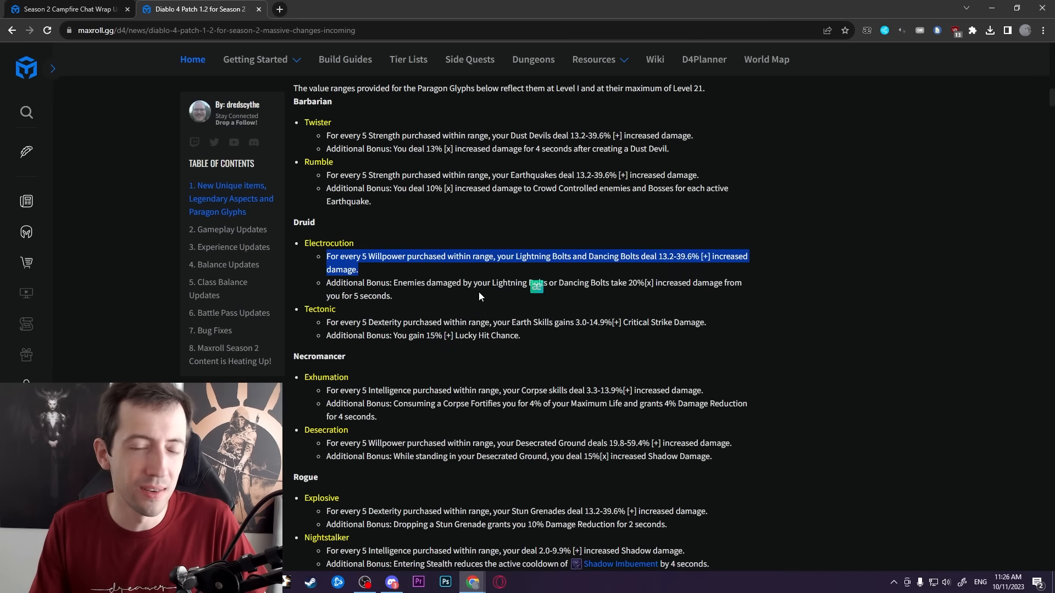
{"action": "mouse_move", "coordinate": [438, 304]}
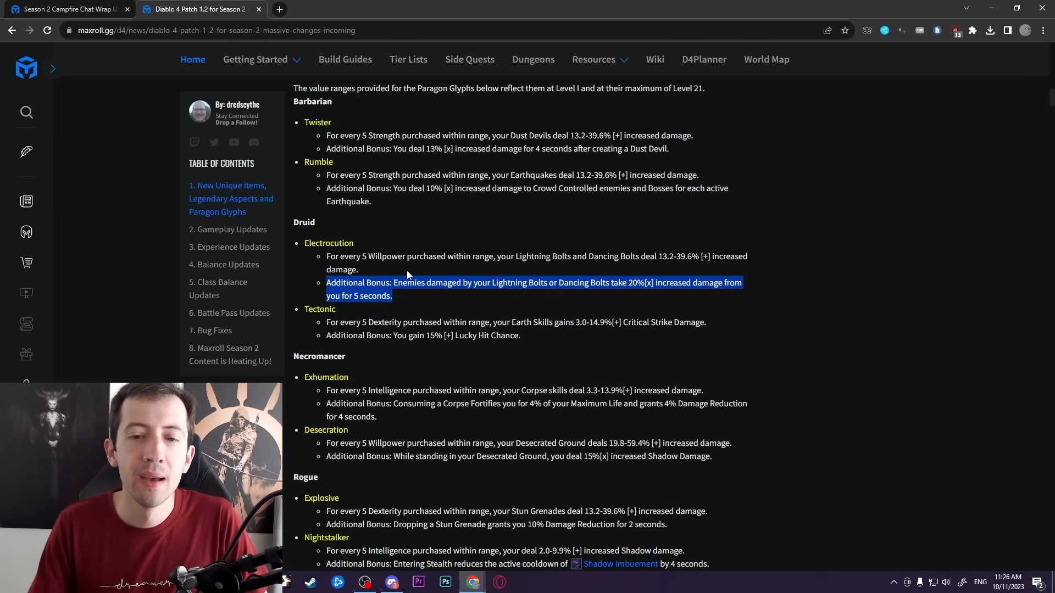
{"action": "left_click", "coordinate": [559, 282]}
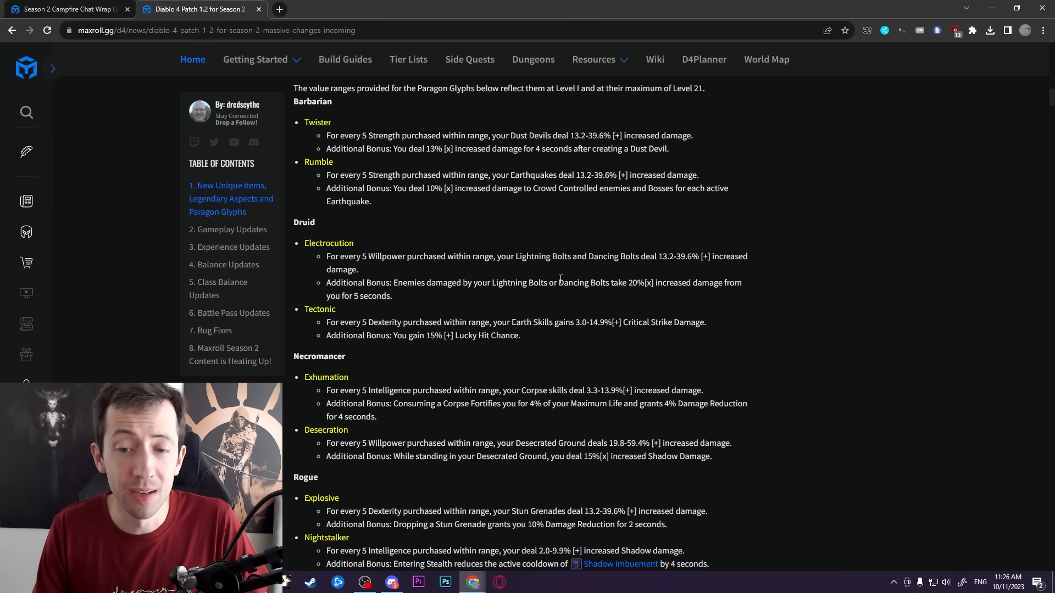
{"action": "scroll", "scroll_direction": "down", "scroll_amount": 3}
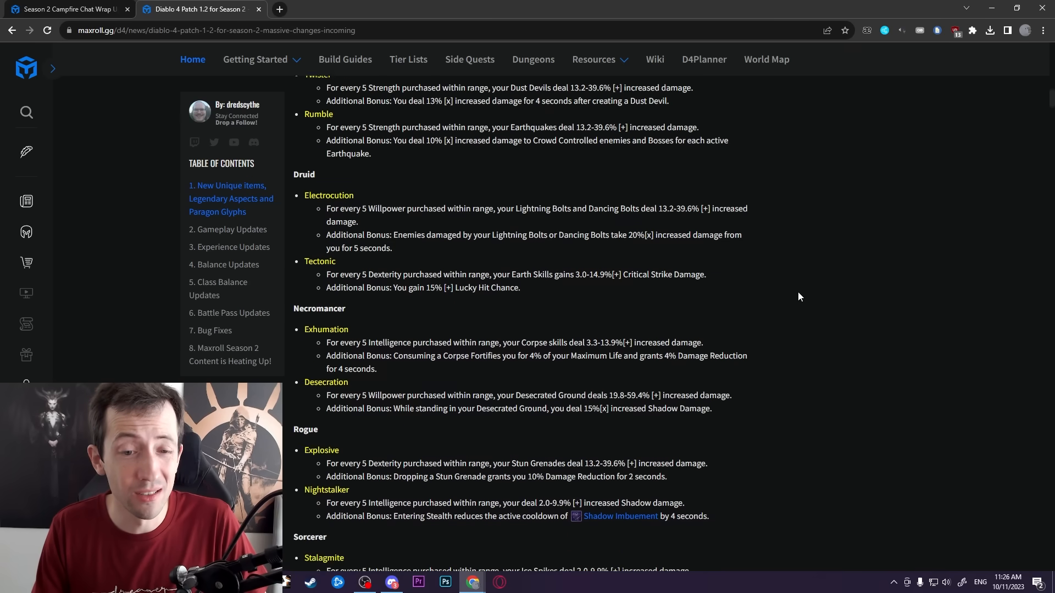
- Scroll to the Druid Tectonic glyph's Critical Strike Damage and Lucky Hit Chance bonus lines
{"action": "scroll", "scroll_direction": "down", "scroll_amount": 3}
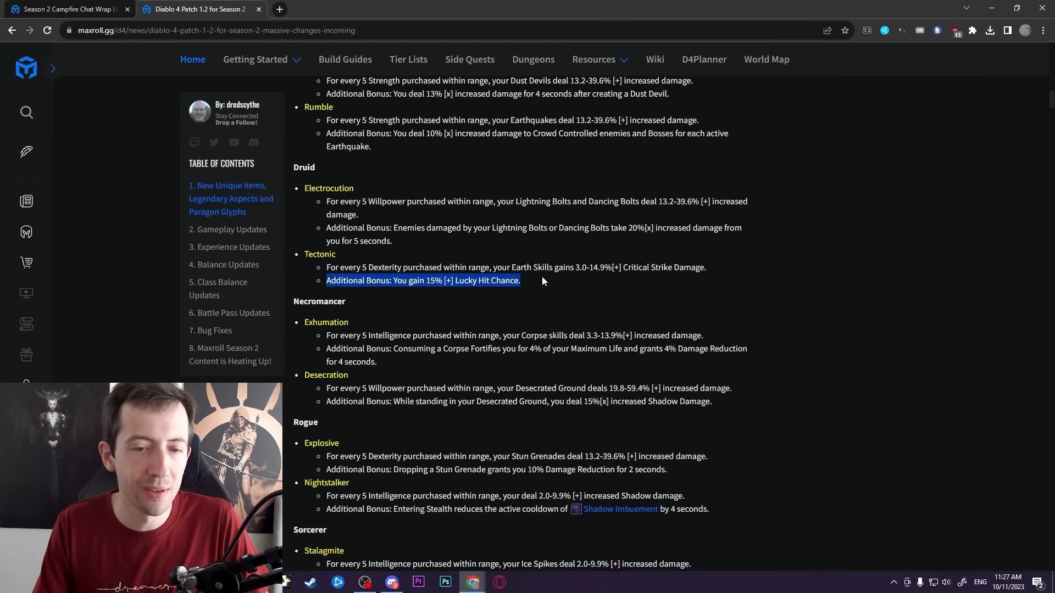
{"action": "mouse_move", "coordinate": [526, 294]}
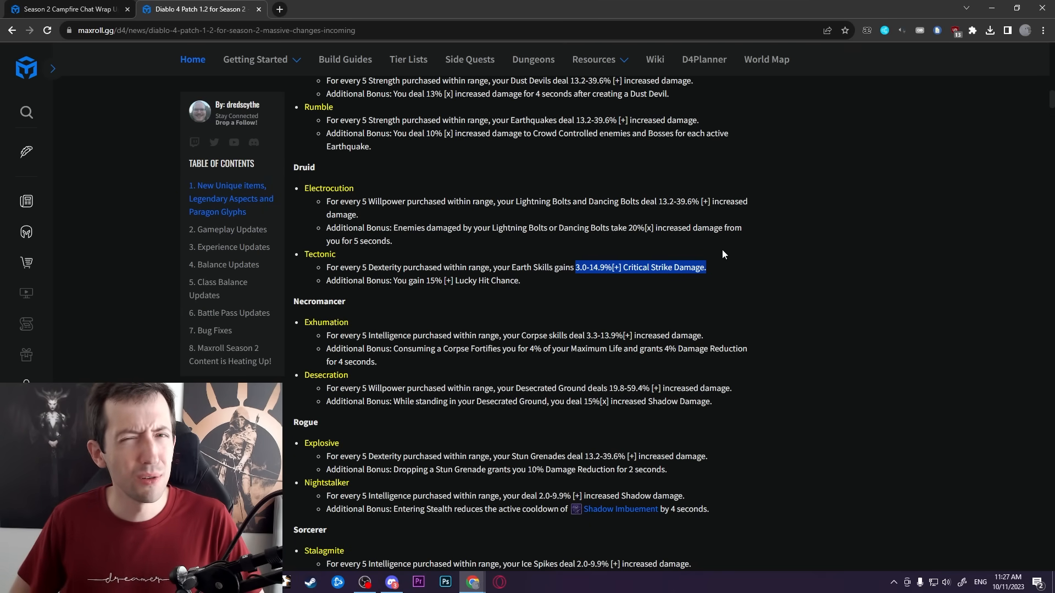
- Highlight the Necromancer Exhumation damage line text, then clear it
{"action": "scroll", "scroll_direction": "down", "scroll_amount": 3}
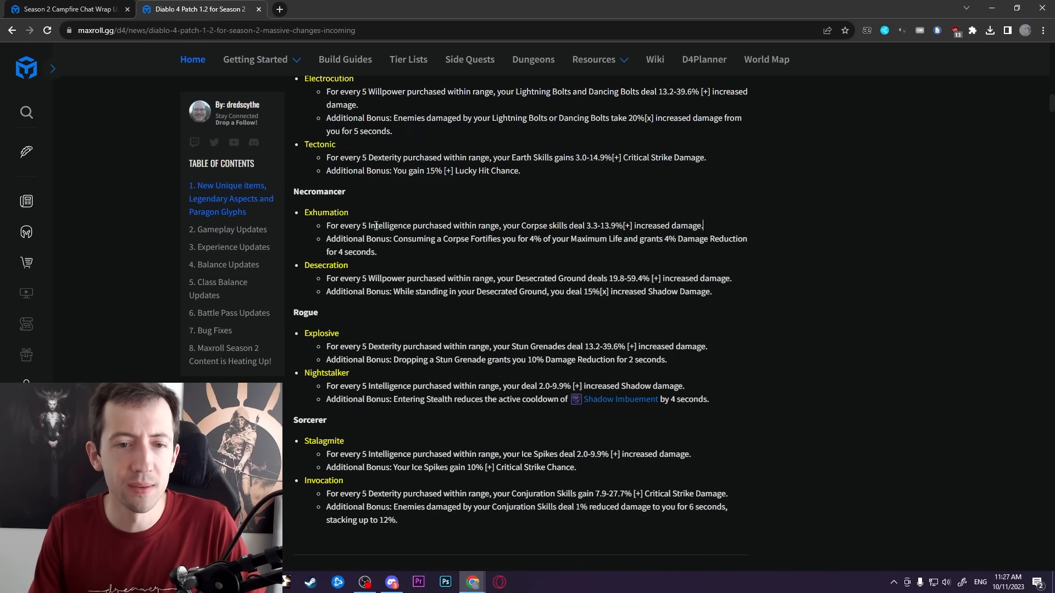
{"action": "double_click", "coordinate": [384, 225]}
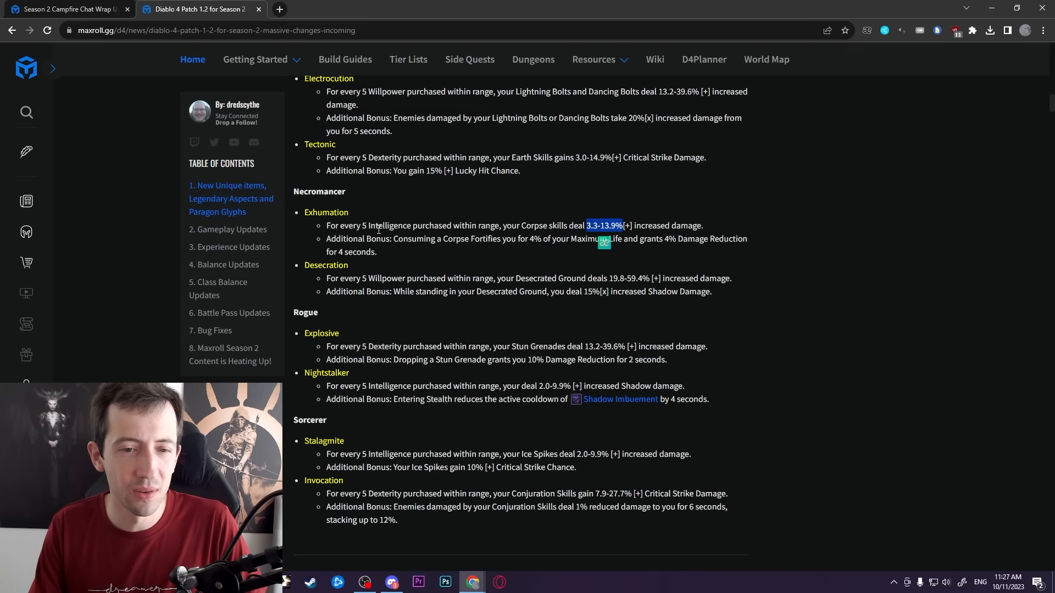
{"action": "left_click", "coordinate": [649, 225]}
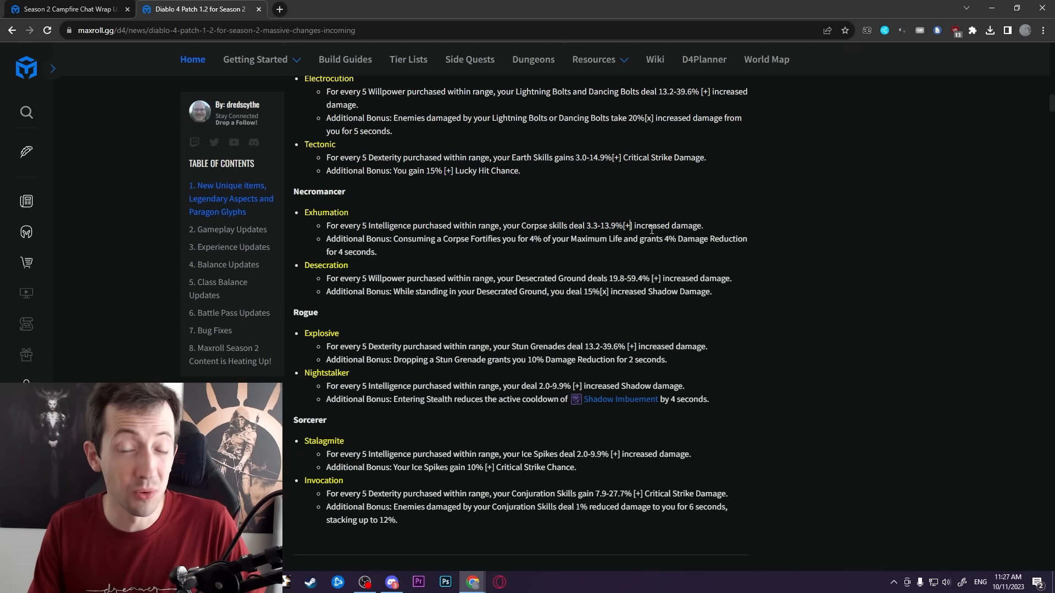
{"action": "mouse_move", "coordinate": [657, 251]}
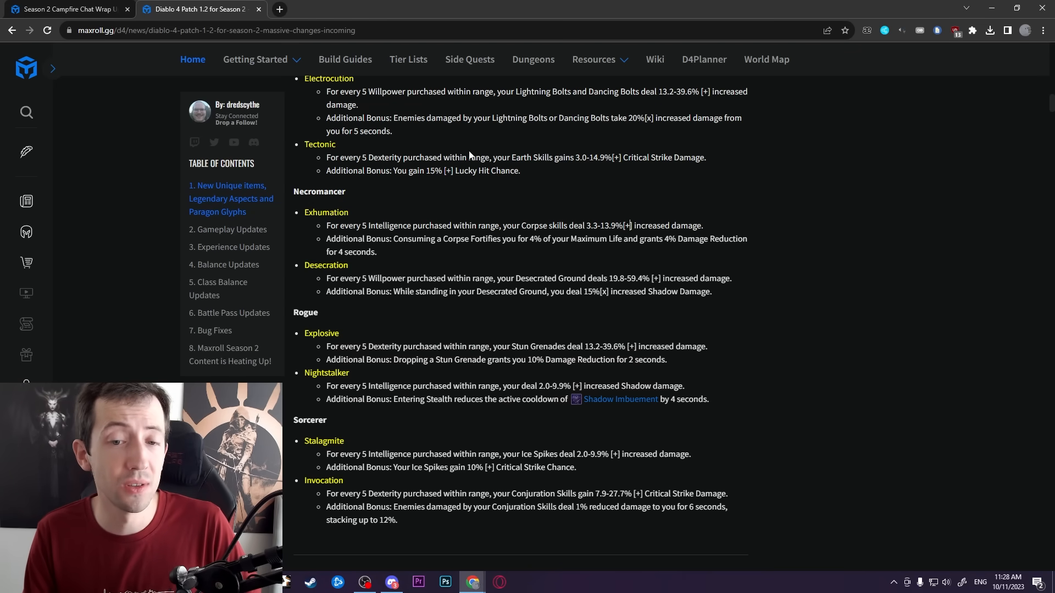
{"action": "left_click_drag", "start_coordinate": [396, 238], "coordinate": [571, 238]}
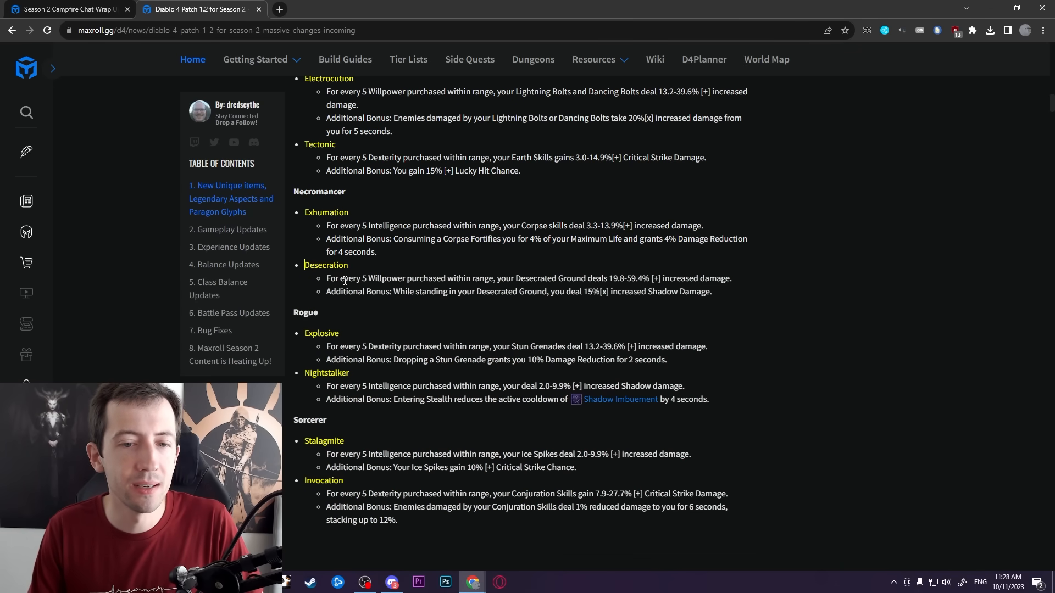
- Highlight the Desecration glyph's damage range and Additional Bonus, then clear the selection
{"action": "left_click_drag", "start_coordinate": [362, 278], "coordinate": [513, 278]}
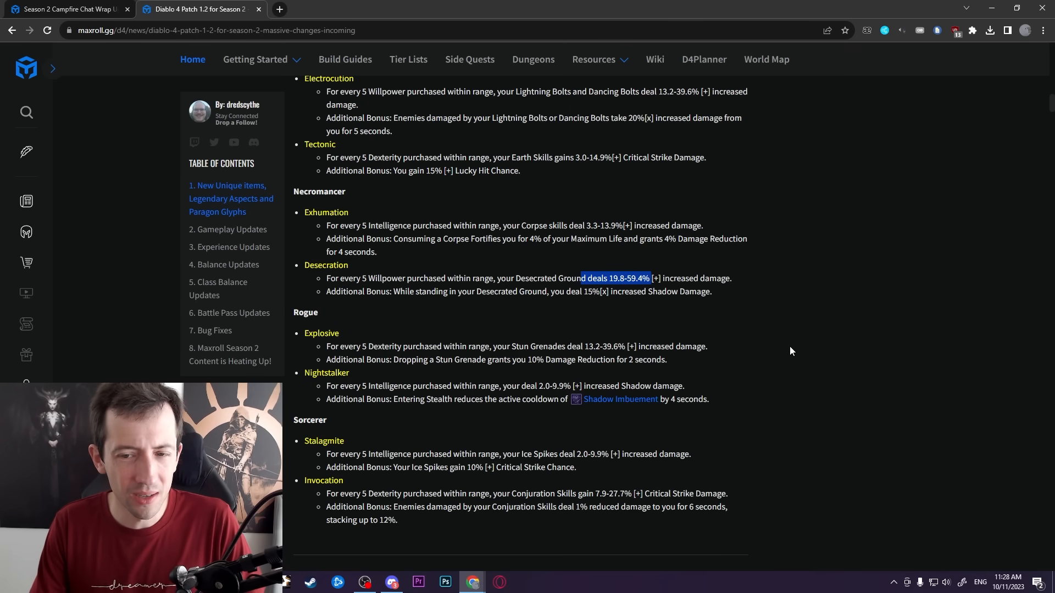
{"action": "mouse_move", "coordinate": [738, 315]}
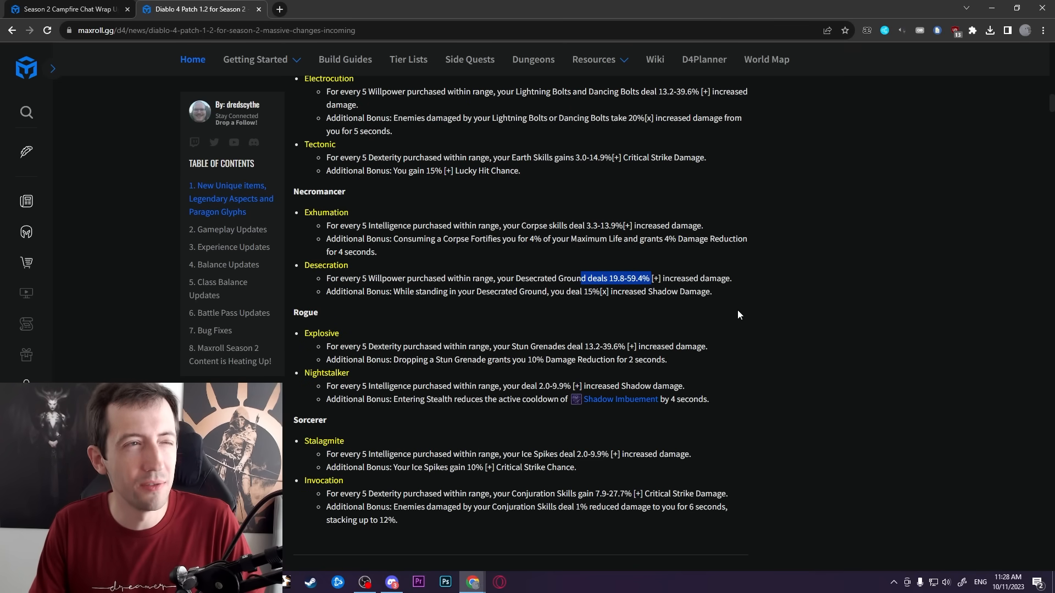
{"action": "mouse_move", "coordinate": [734, 330]}
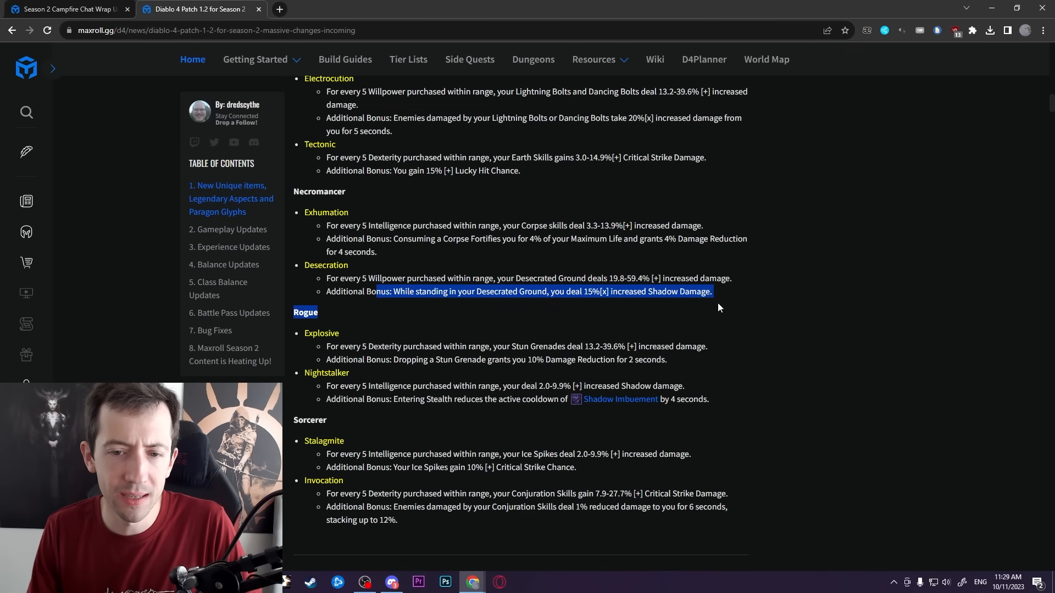
{"action": "left_click", "coordinate": [738, 328]}
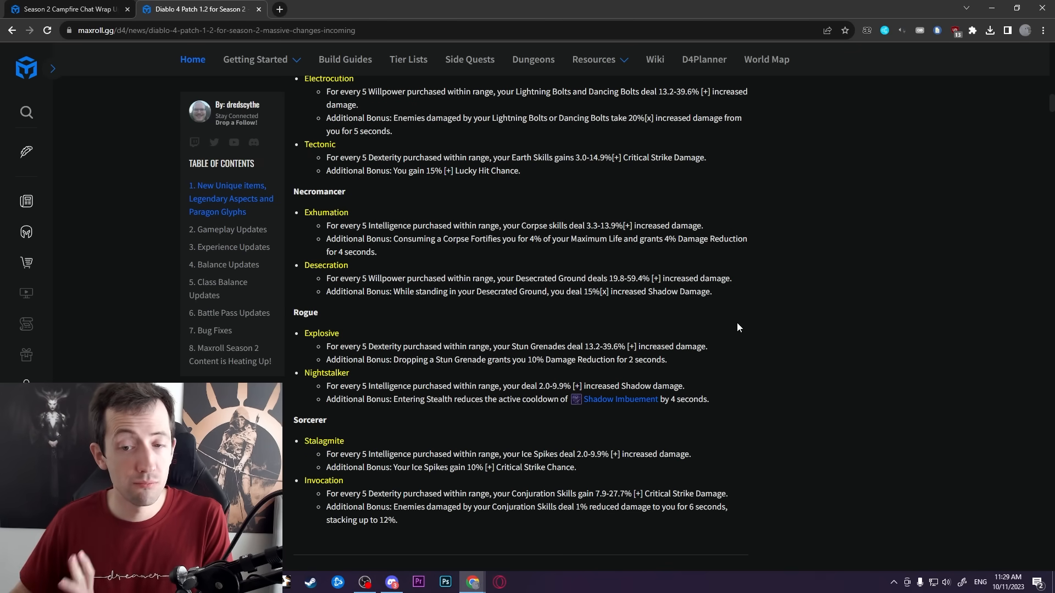
- Highlight the Rogue Explosive glyph's Stun Grenades damage line
{"action": "scroll", "scroll_direction": "down", "scroll_amount": 3}
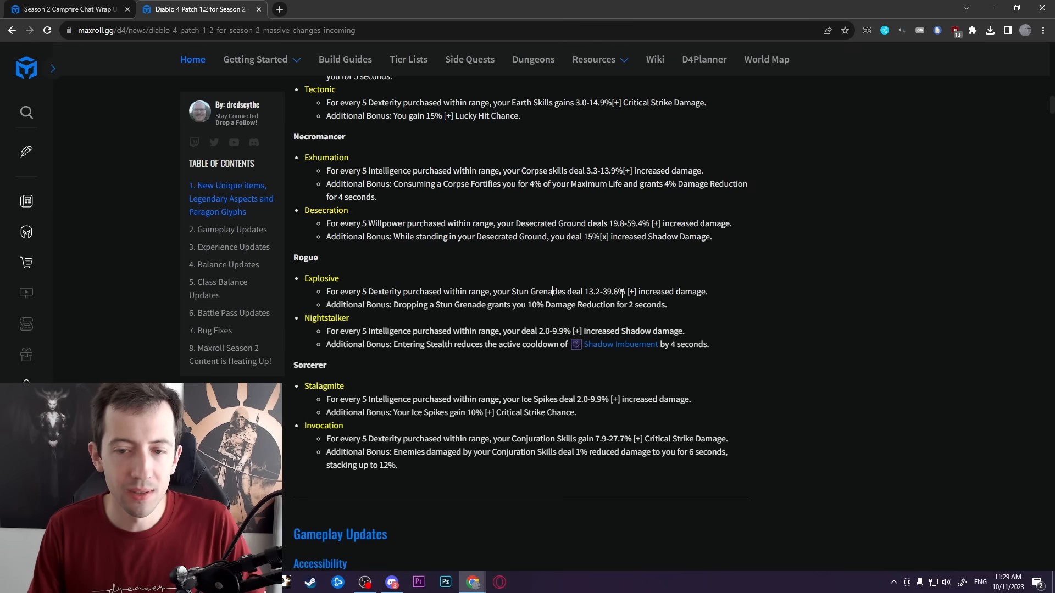
{"action": "double_click", "coordinate": [613, 291]}
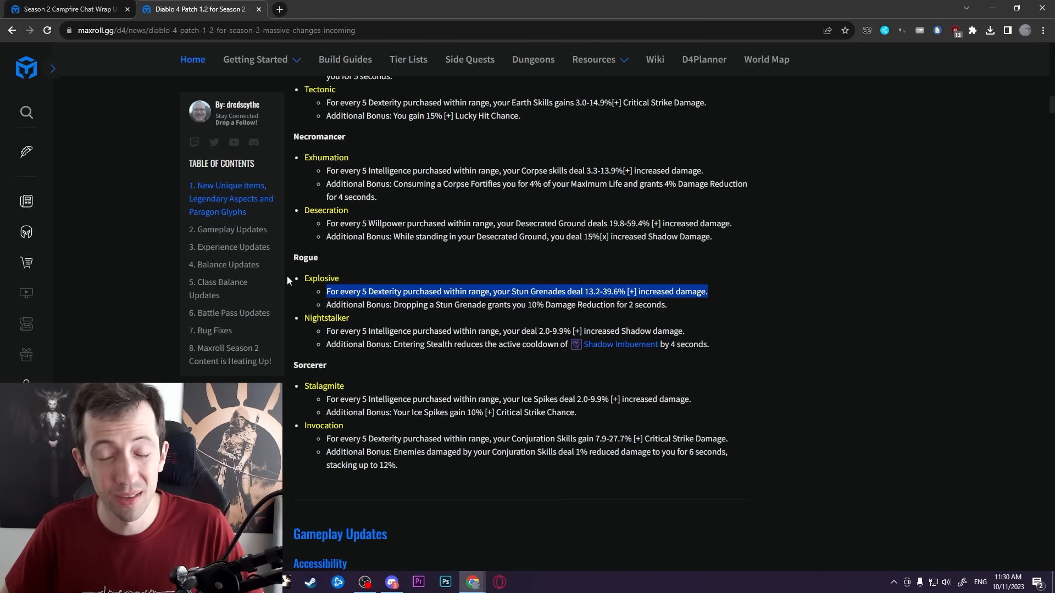
{"action": "mouse_move", "coordinate": [456, 283]}
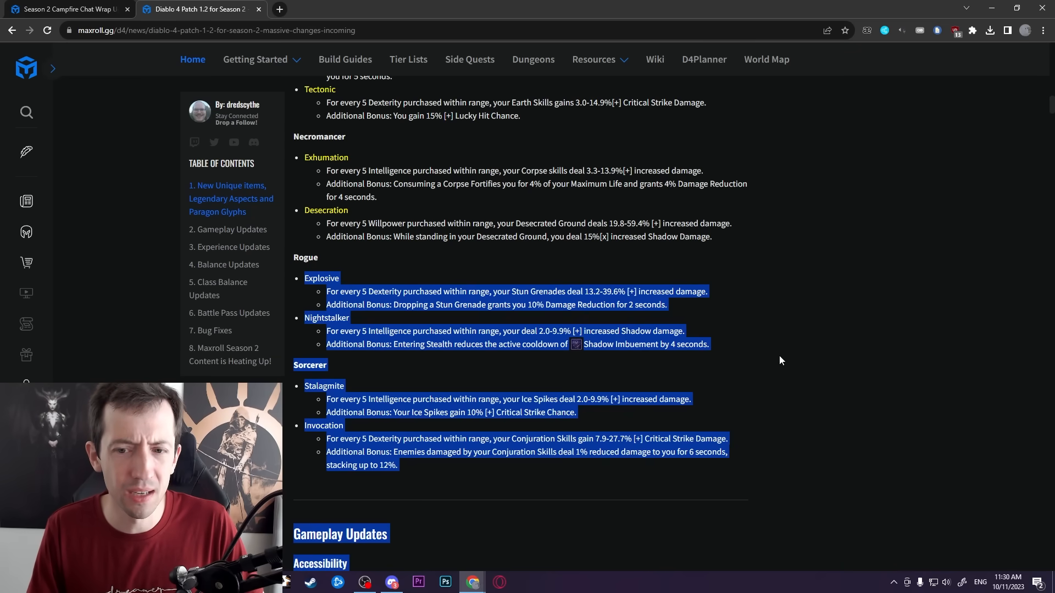
- Scroll past the Sorcerer glyphs to the start of Gameplay Updates and Accessibility
{"action": "scroll", "scroll_direction": "down", "scroll_amount": 3}
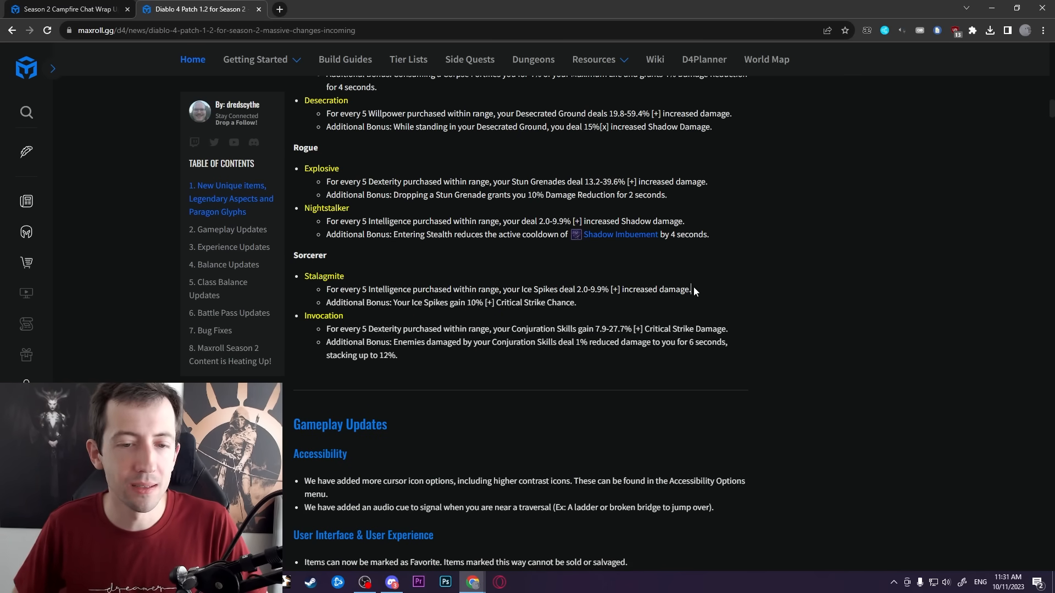
{"action": "mouse_move", "coordinate": [613, 259]}
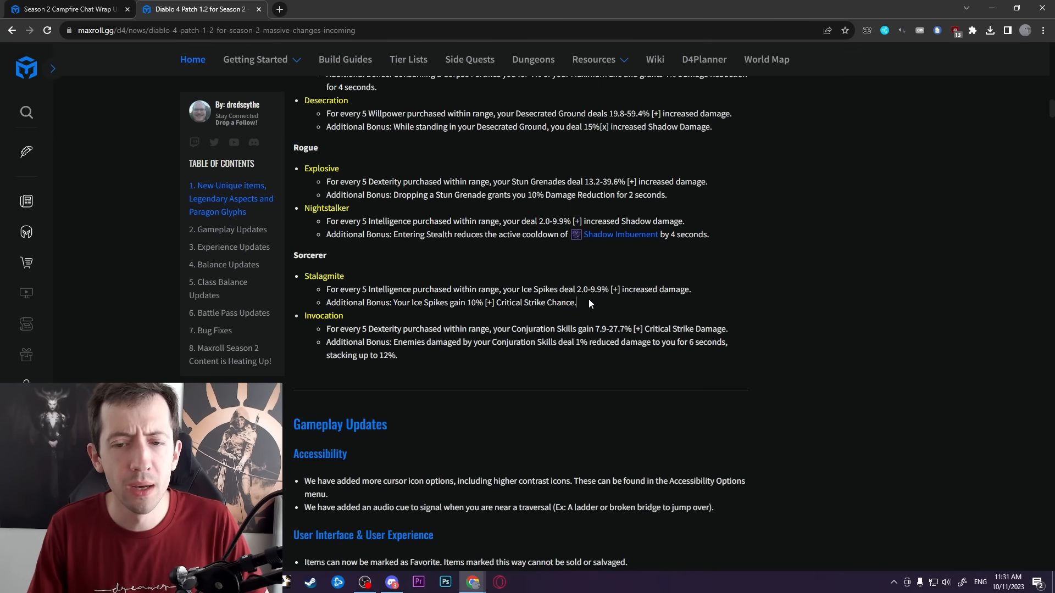
- Highlight Stalagmite's Ice Spikes damage and Critical Strike Chance lines, then continue to the UI changes
{"action": "left_click_drag", "start_coordinate": [325, 289], "coordinate": [576, 302]}
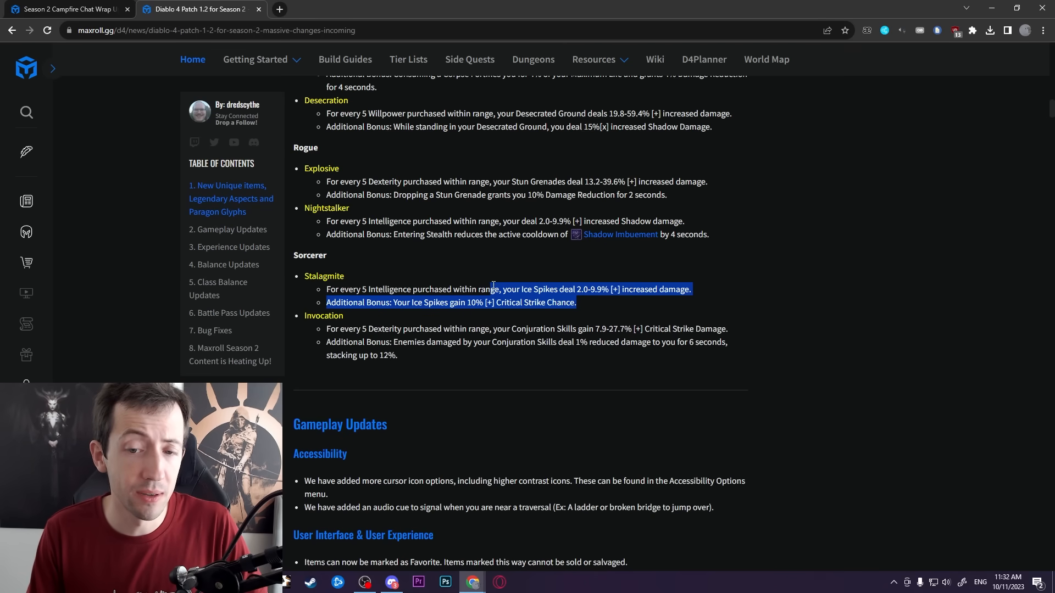
{"action": "scroll", "scroll_direction": "down", "scroll_amount": 3}
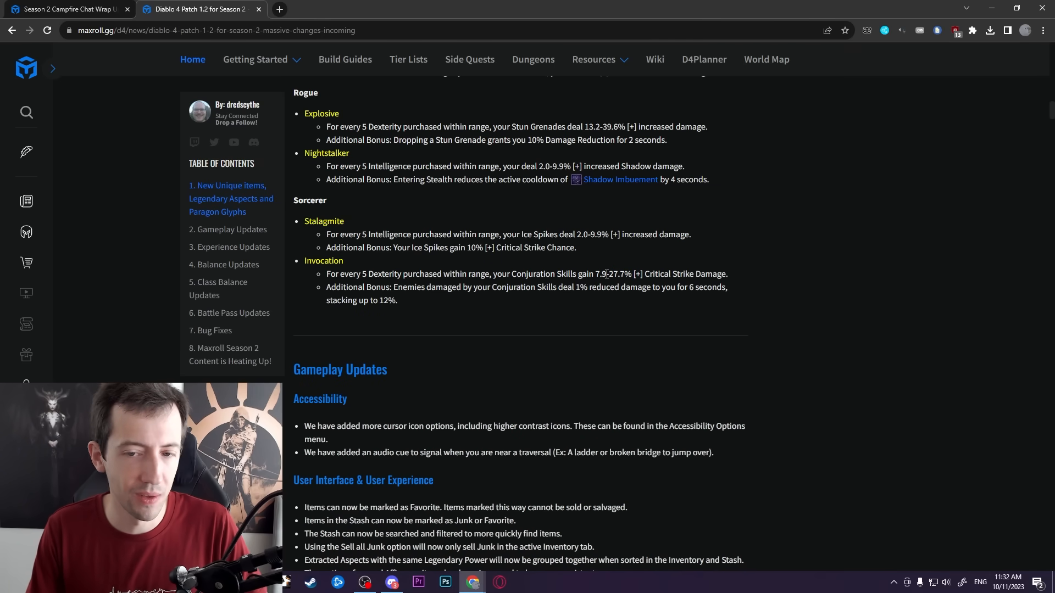
{"action": "left_click_drag", "start_coordinate": [607, 273], "coordinate": [726, 273]}
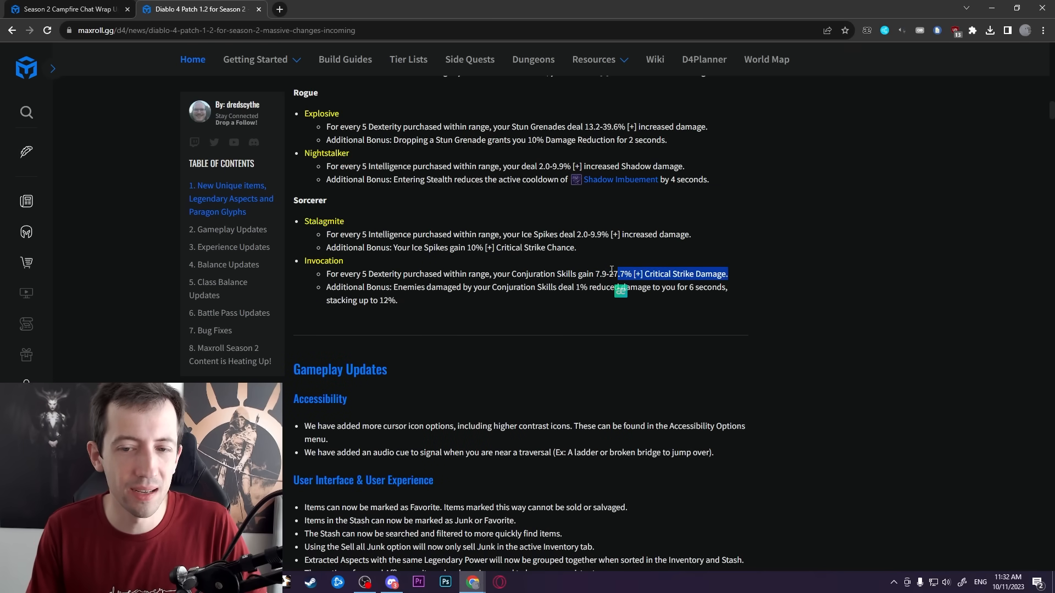
{"action": "left_click", "coordinate": [736, 287]}
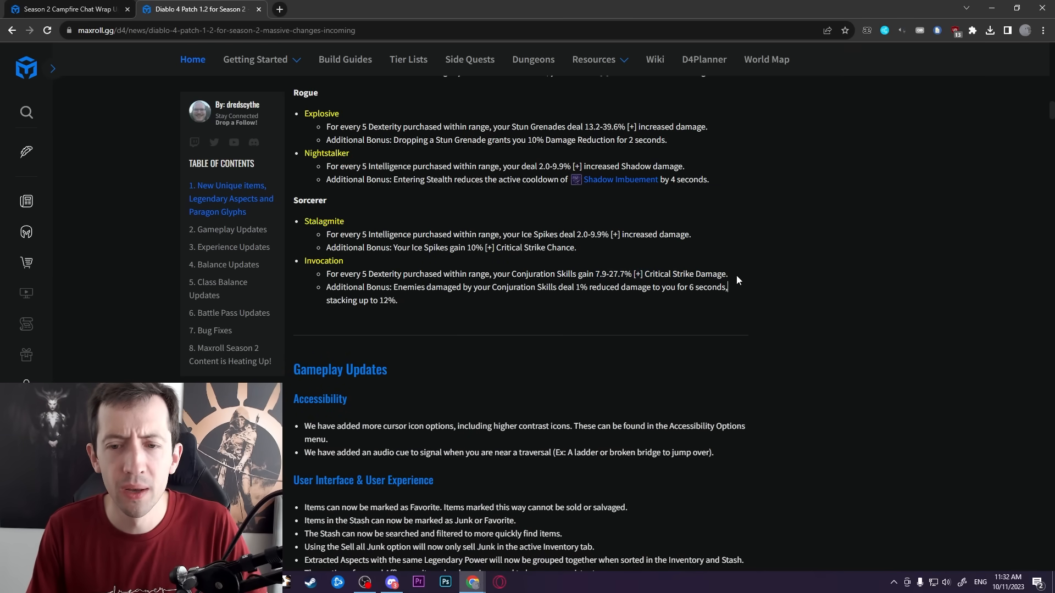
{"action": "double_click", "coordinate": [613, 275]}
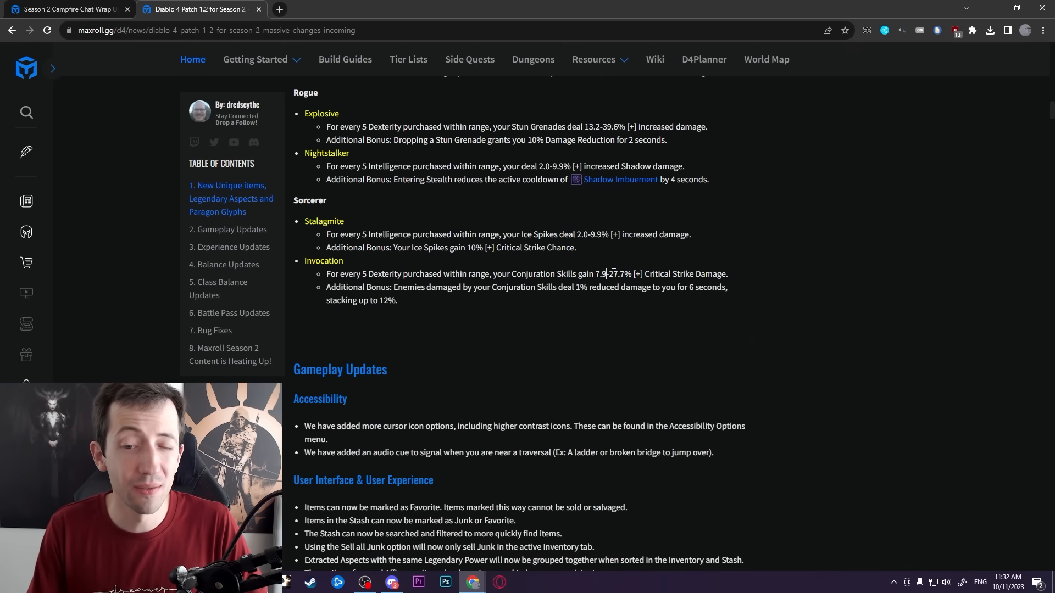
{"action": "mouse_move", "coordinate": [826, 350]}
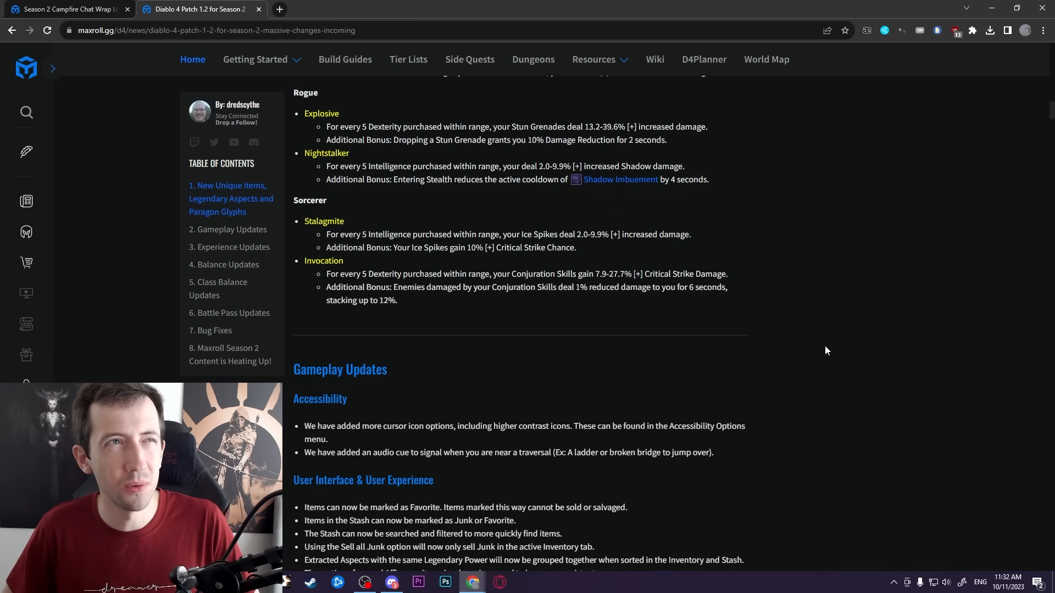
{"action": "left_click", "coordinate": [606, 274]}
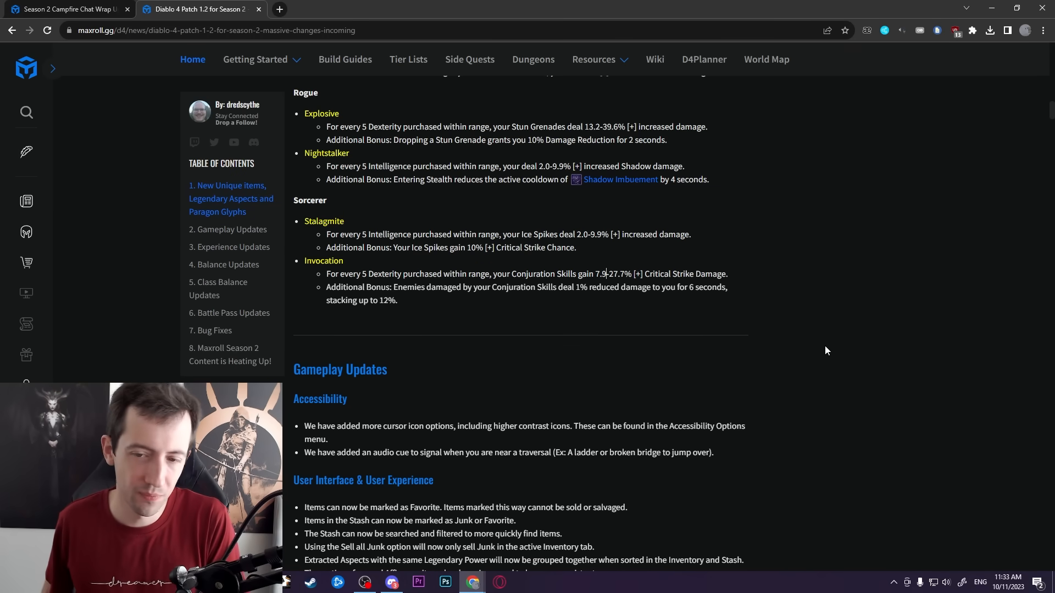
{"action": "mouse_move", "coordinate": [446, 305]}
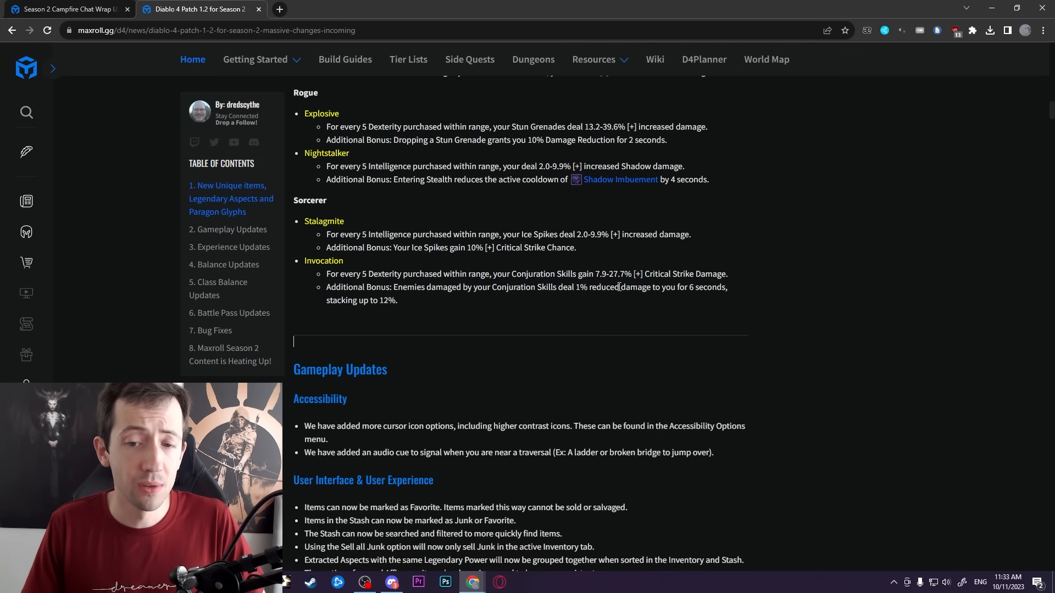
{"action": "mouse_move", "coordinate": [433, 323]}
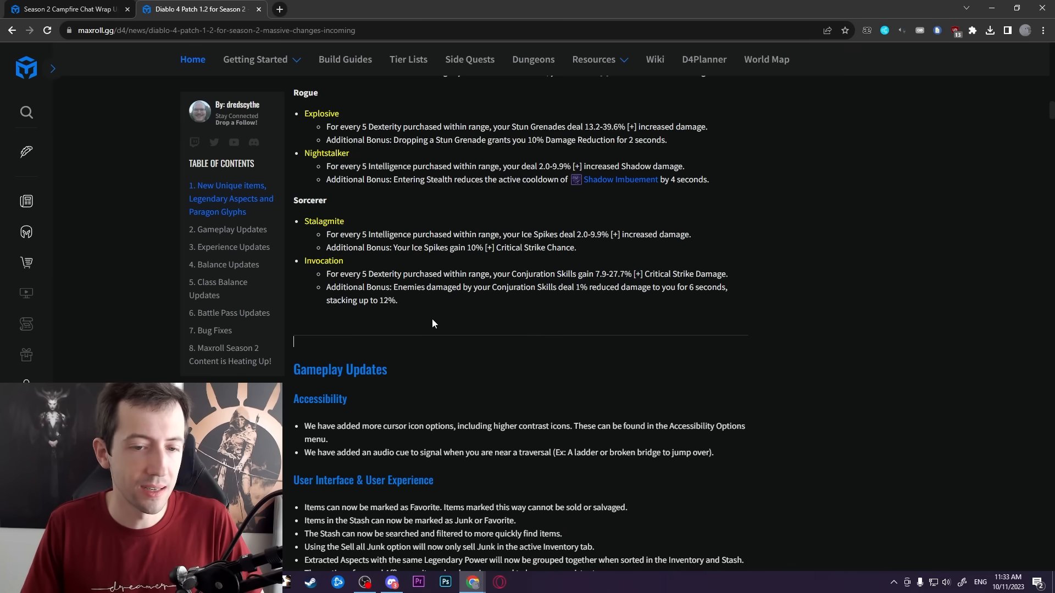
- Select the Rogue Explosive glyph's Stun Grenades damage line
{"action": "double_click", "coordinate": [386, 300]}
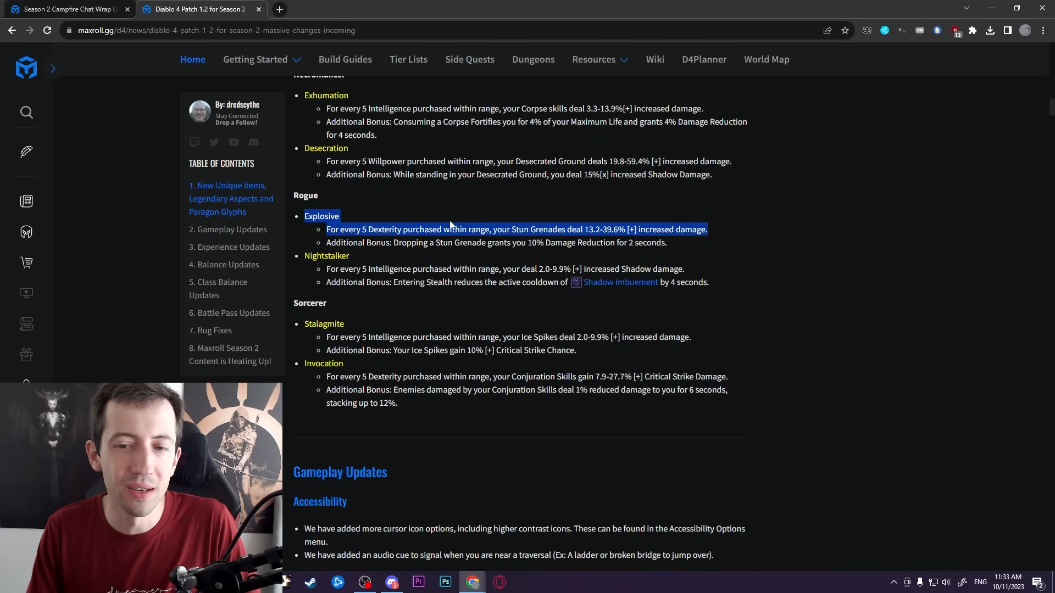
{"action": "mouse_move", "coordinate": [732, 338]}
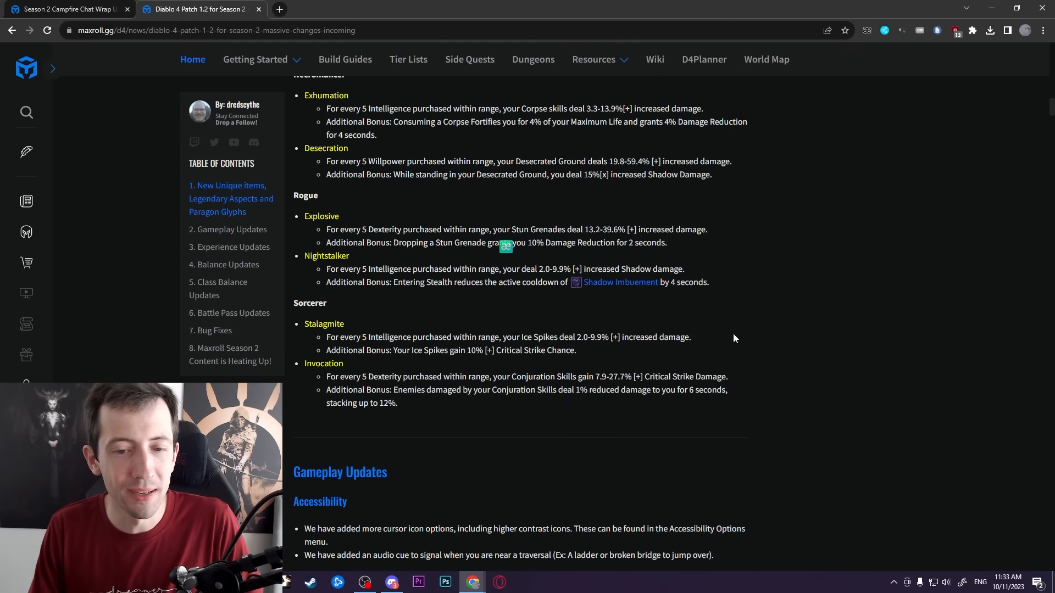
{"action": "mouse_move", "coordinate": [718, 335]}
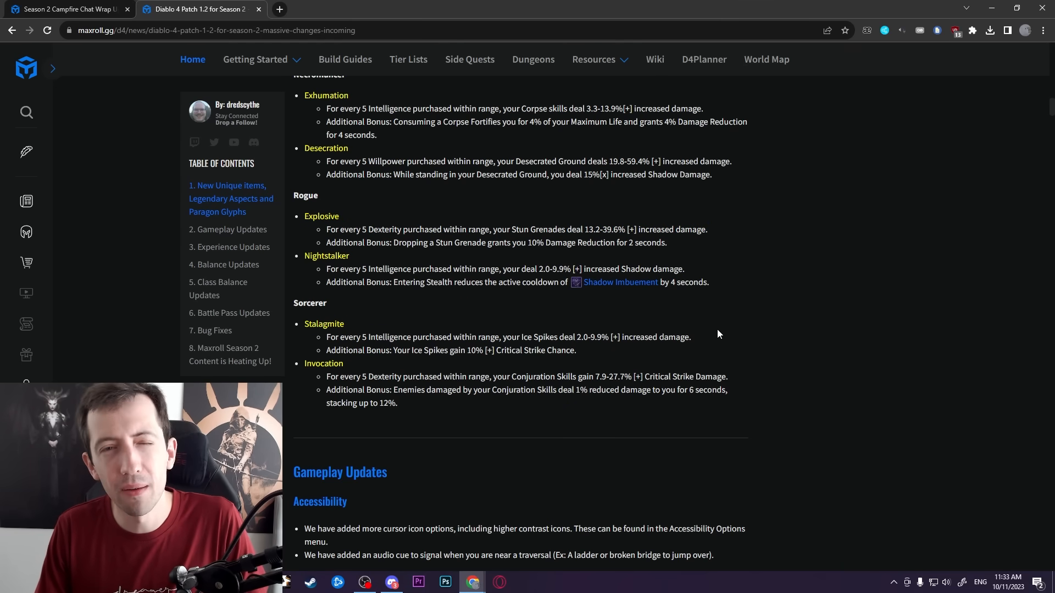
- Scroll back to the Paragon Glyphs list start with Barbarian and Druid glyphs
{"action": "scroll", "scroll_direction": "down", "scroll_amount": 3}
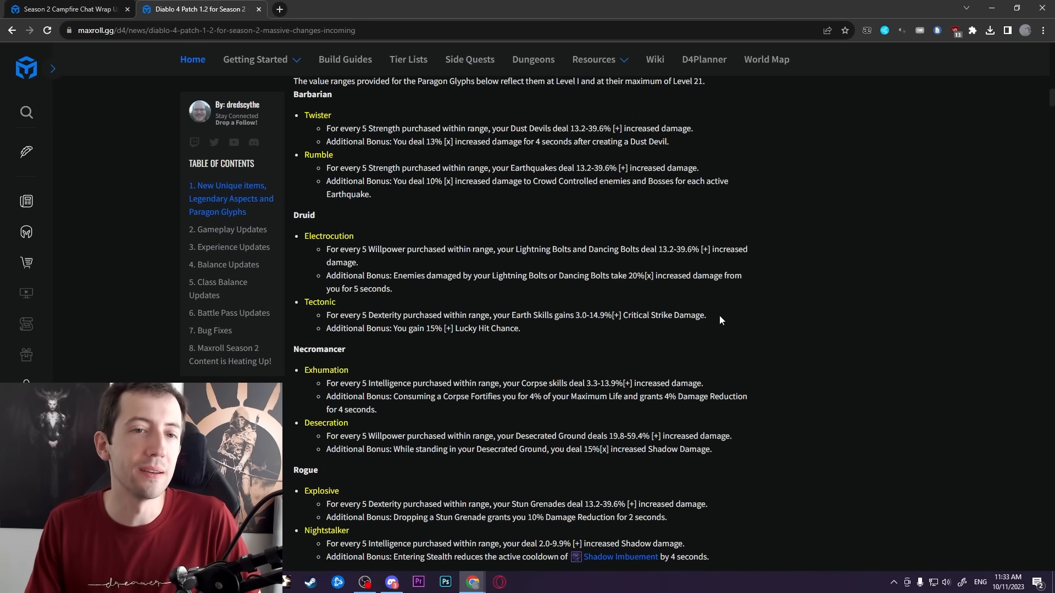
{"action": "mouse_move", "coordinate": [760, 421]}
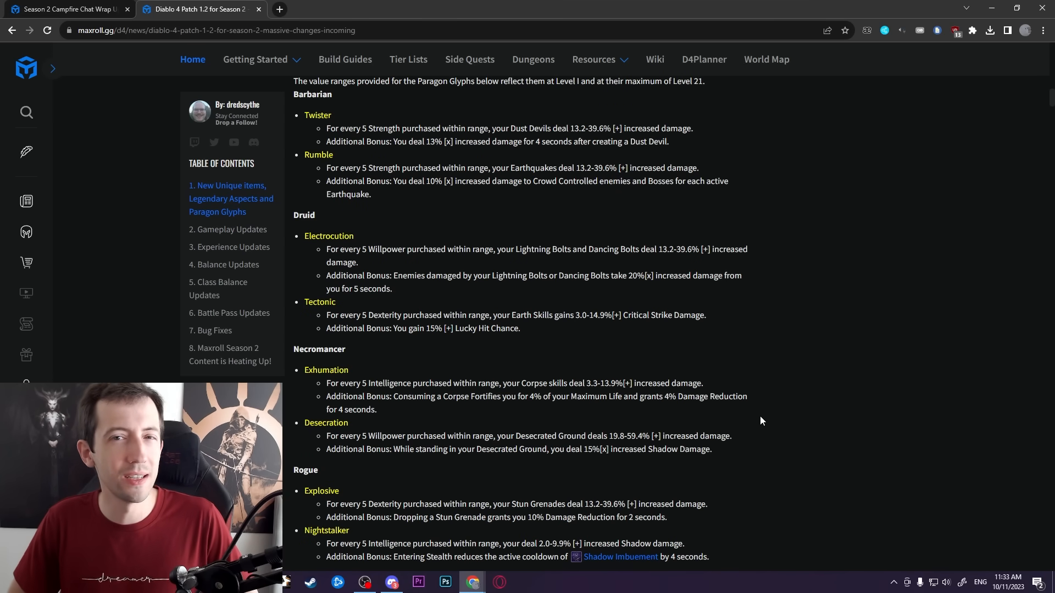